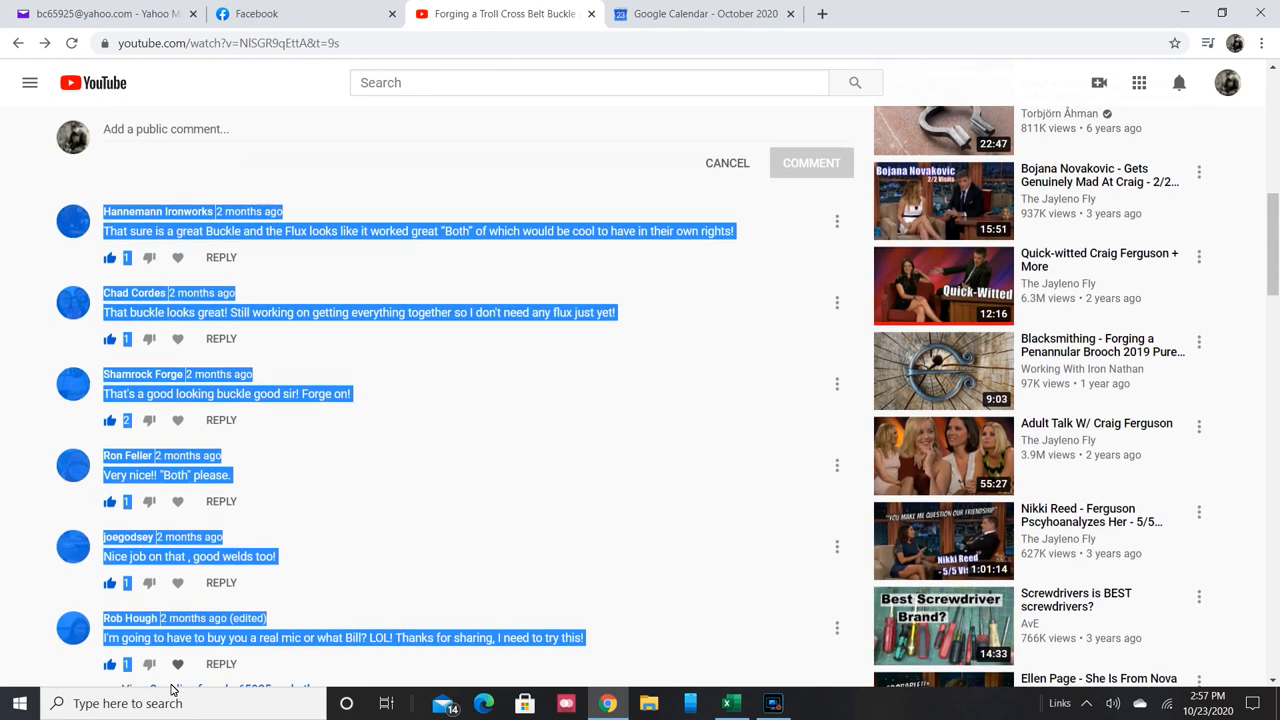
# Scroll to the last highlighted comment under the Troll Cross Belt Buckle video and copy the selection.
pyautogui.scroll(-3)
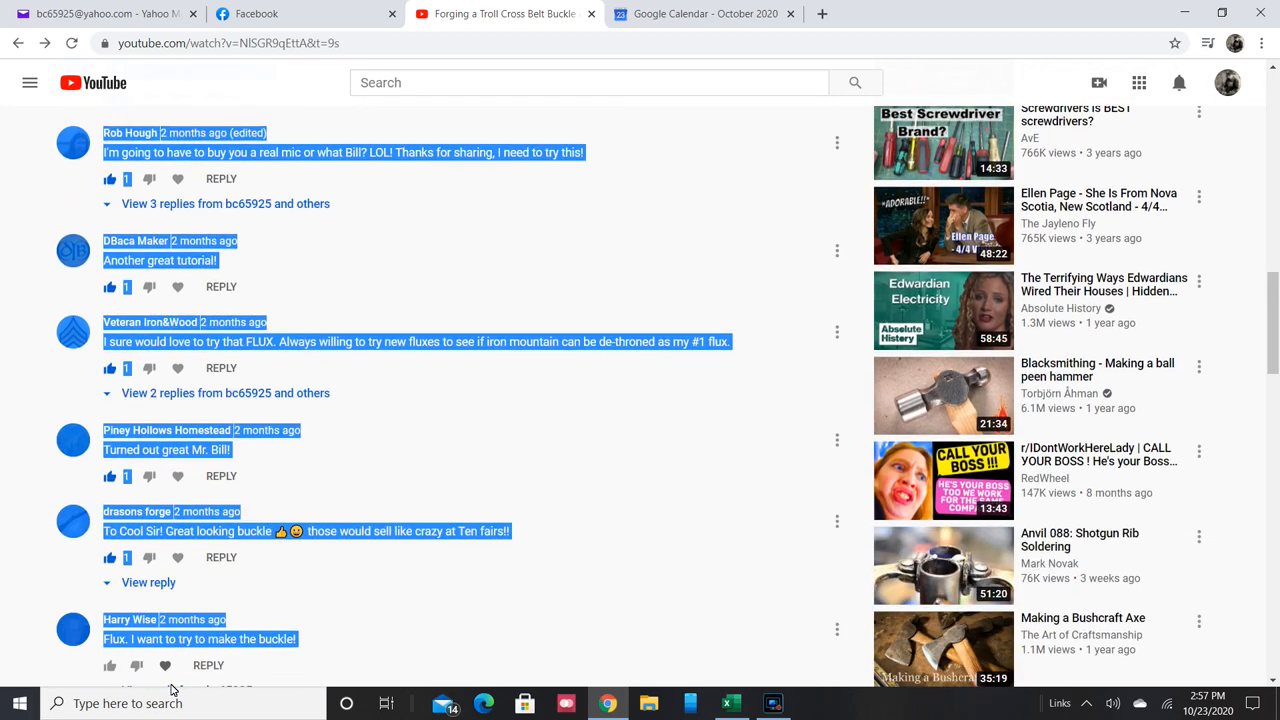
pyautogui.scroll(-3)
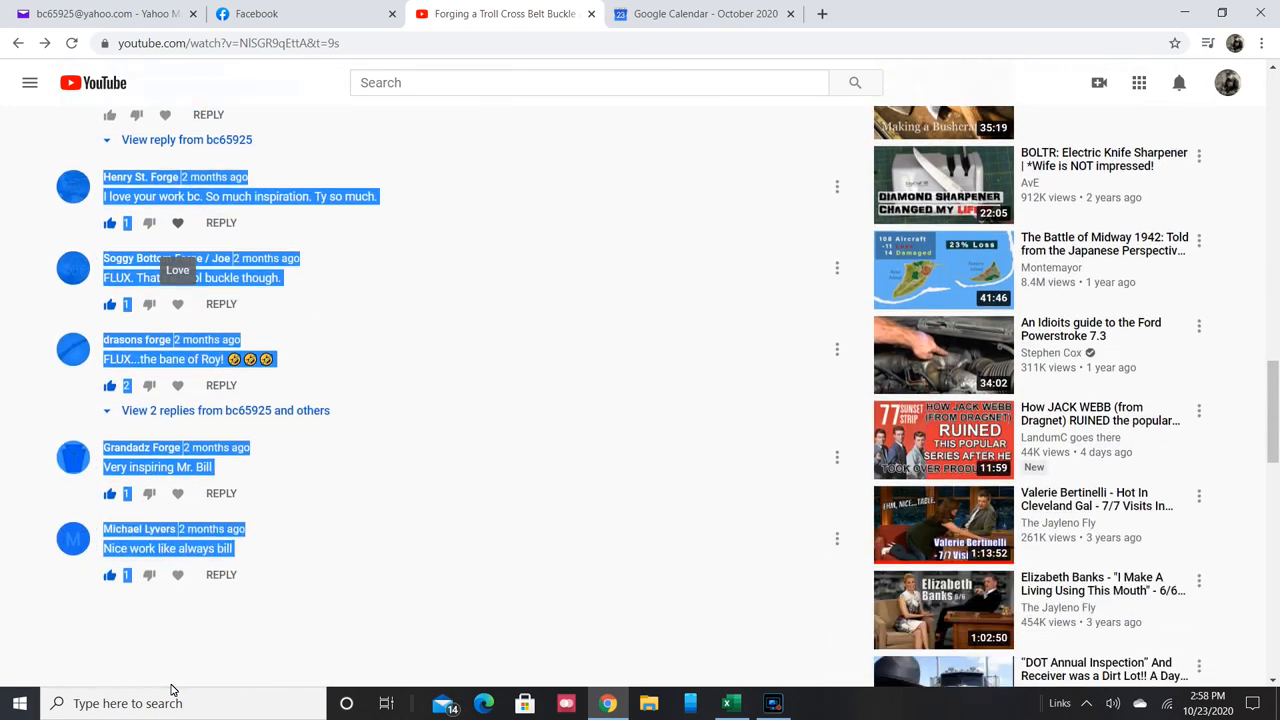
pyautogui.scroll(-3)
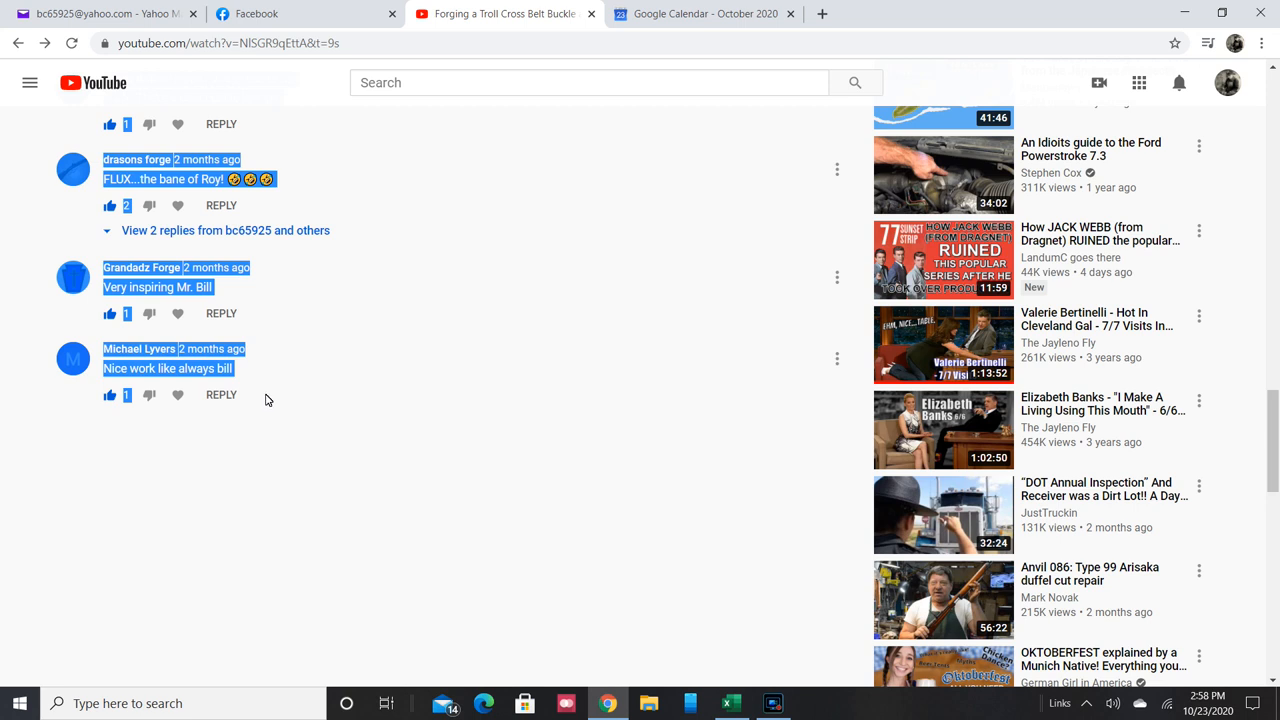
pyautogui.rightClick(266, 396)
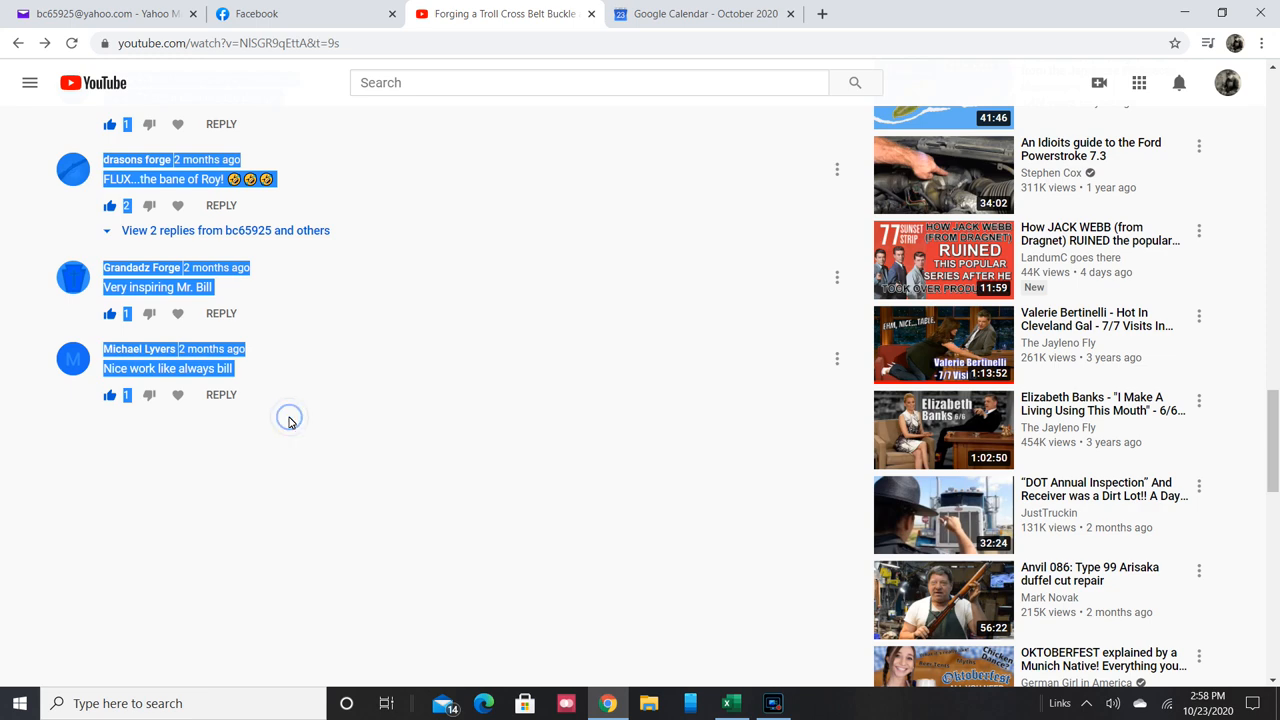
pyautogui.moveTo(748, 703)
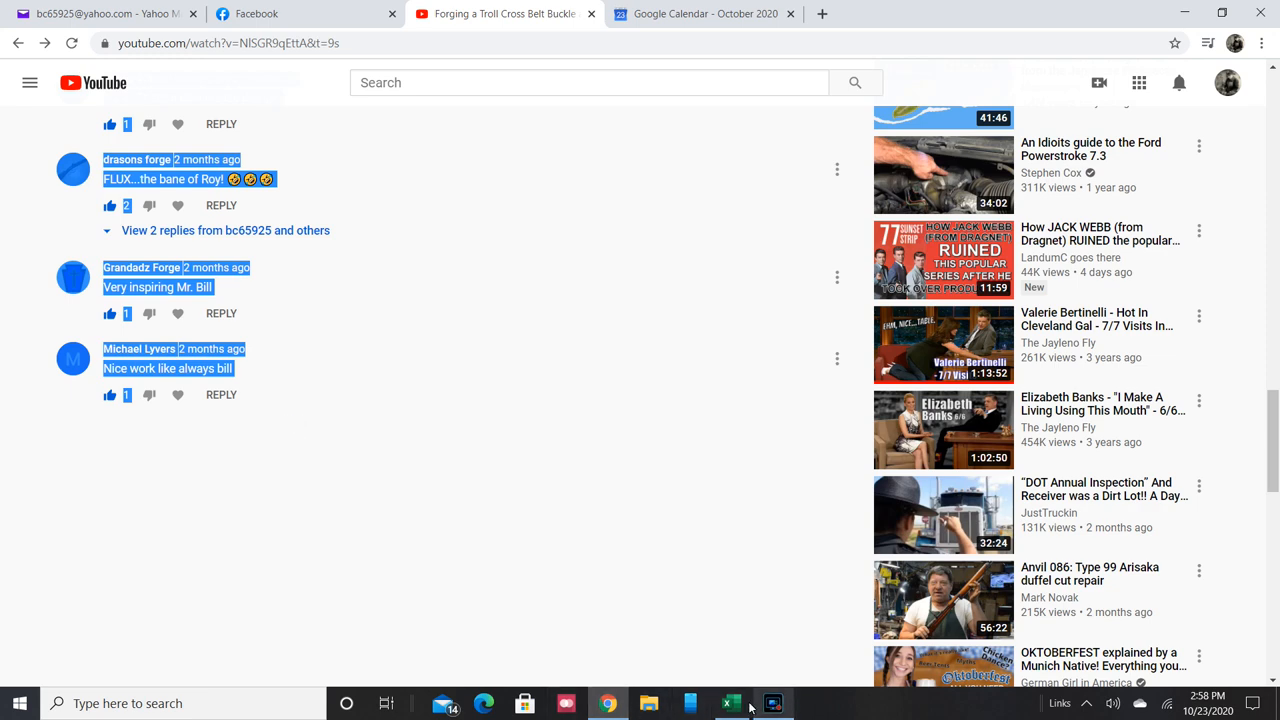
# Paste the YouTube comments into cell A1 of the blank workbook as Text.
pyautogui.click(730, 703)
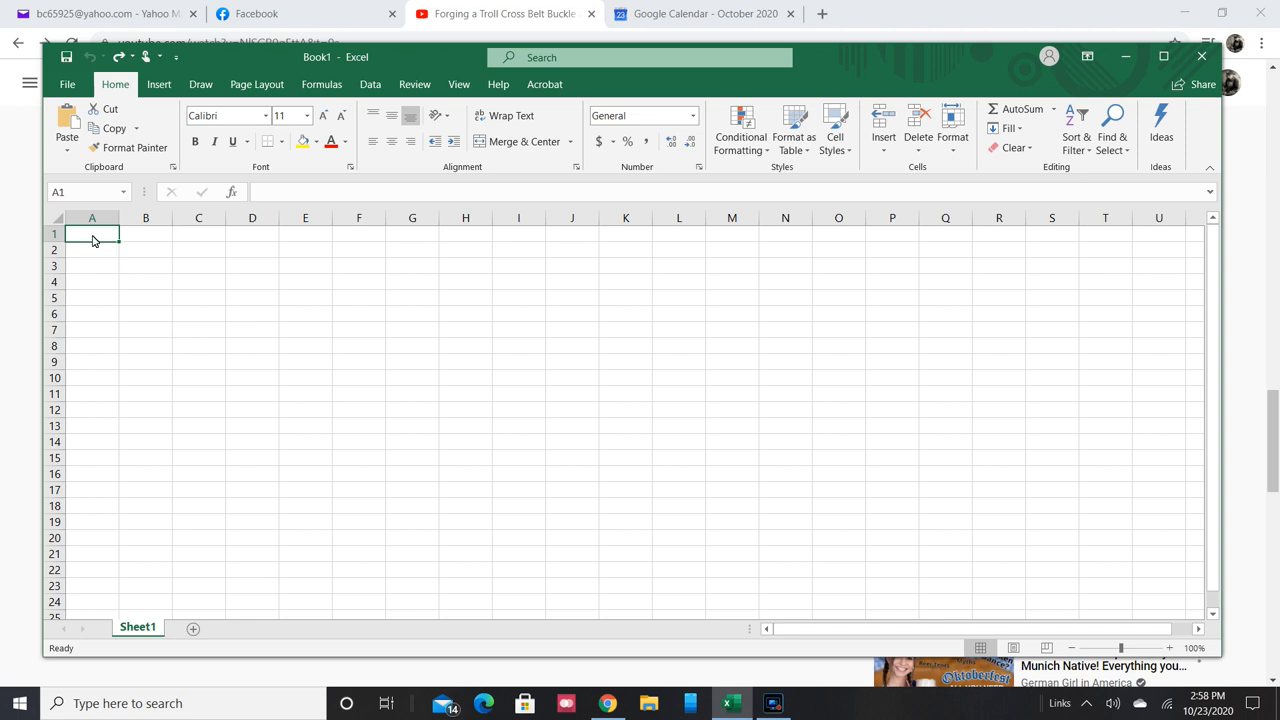
pyautogui.rightClick(92, 234)
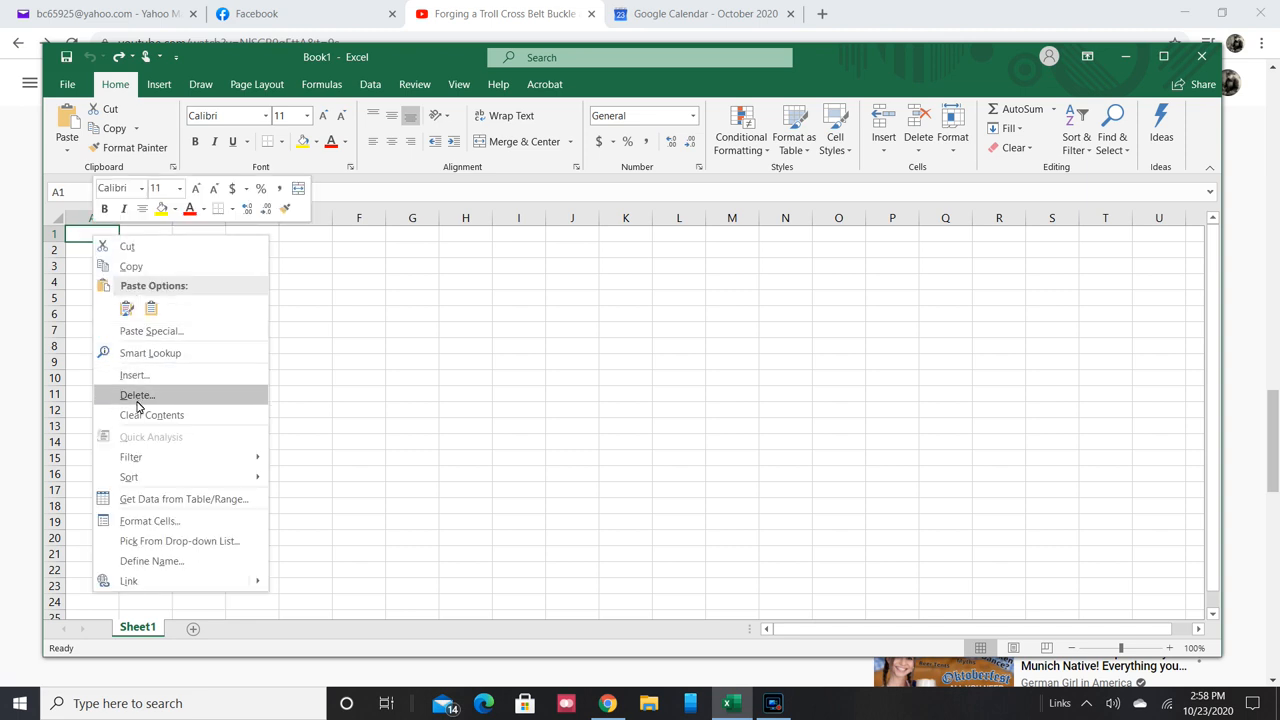
pyautogui.click(151, 331)
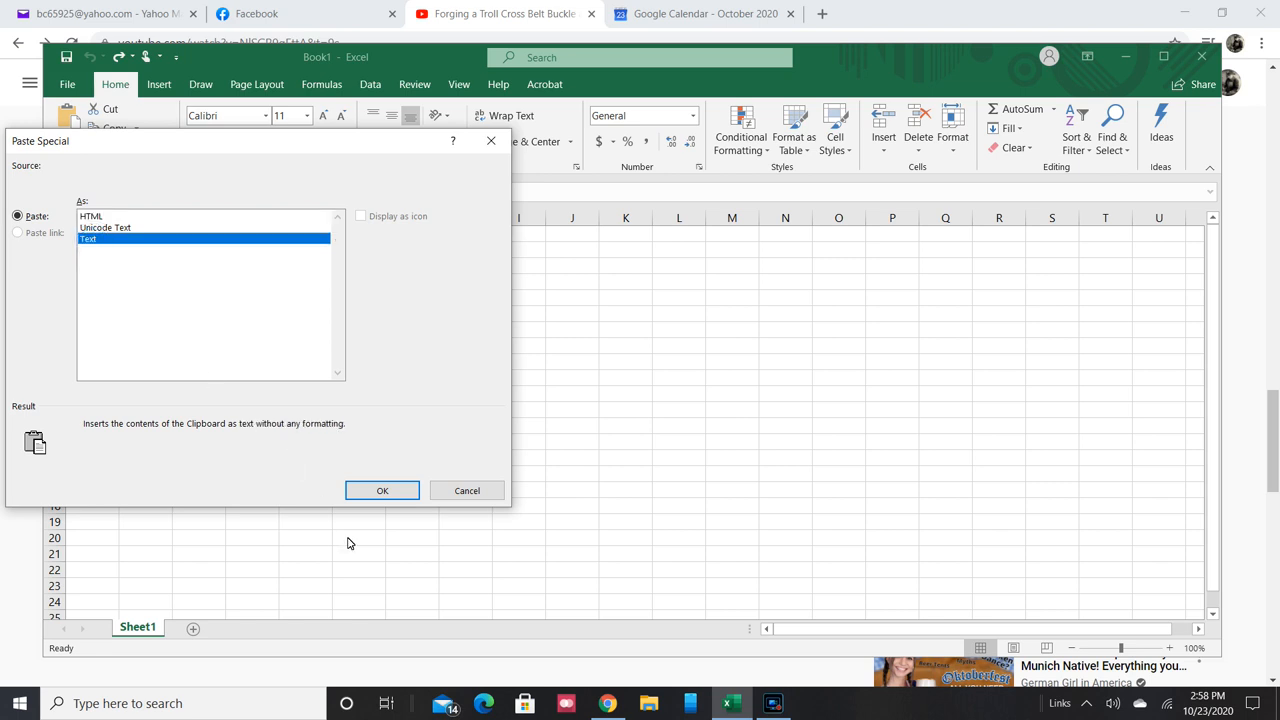
pyautogui.click(382, 490)
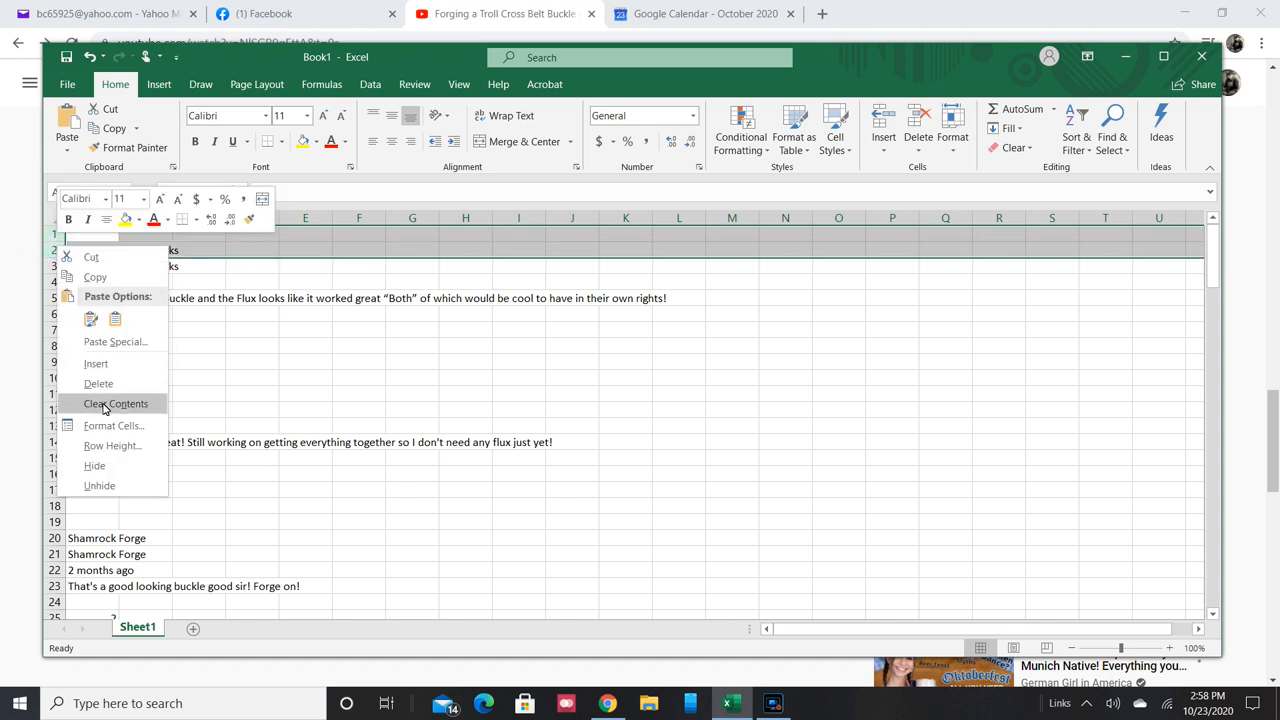
# Delete the duplicate name row and the blank and like-count rows below the first comment.
pyautogui.click(115, 403)
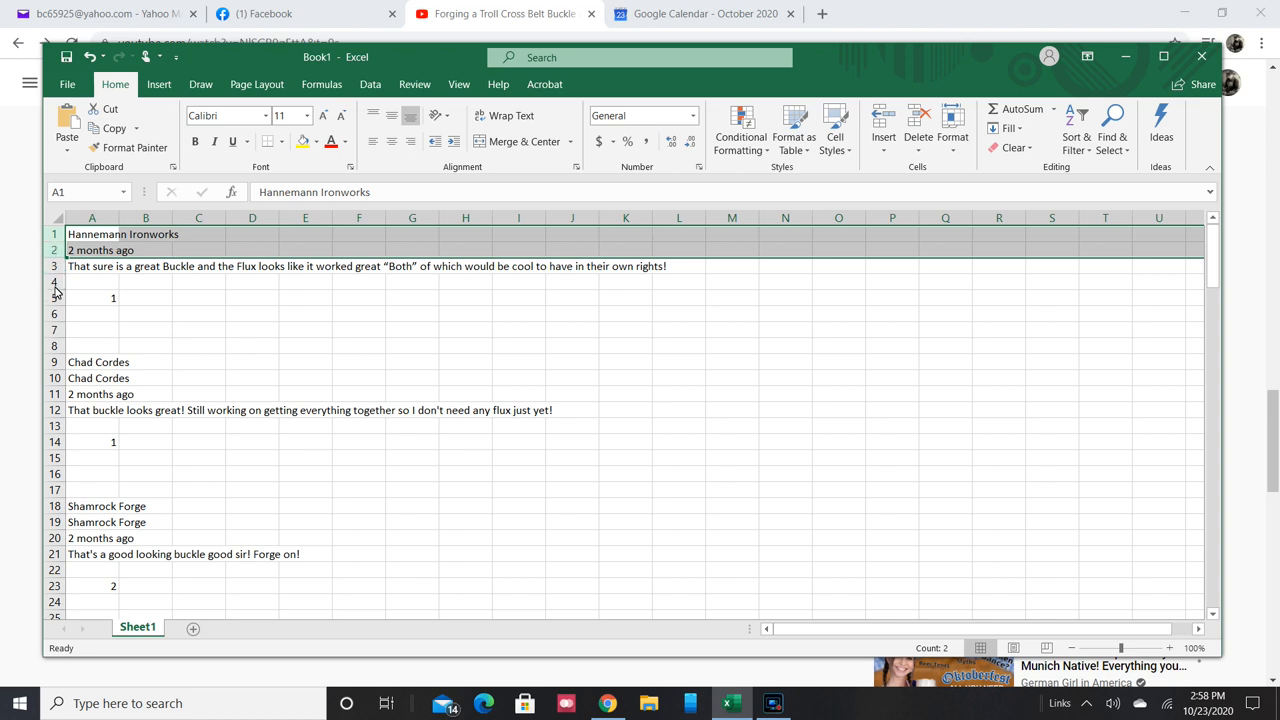
pyautogui.moveTo(54, 282); pyautogui.dragTo(54, 362)
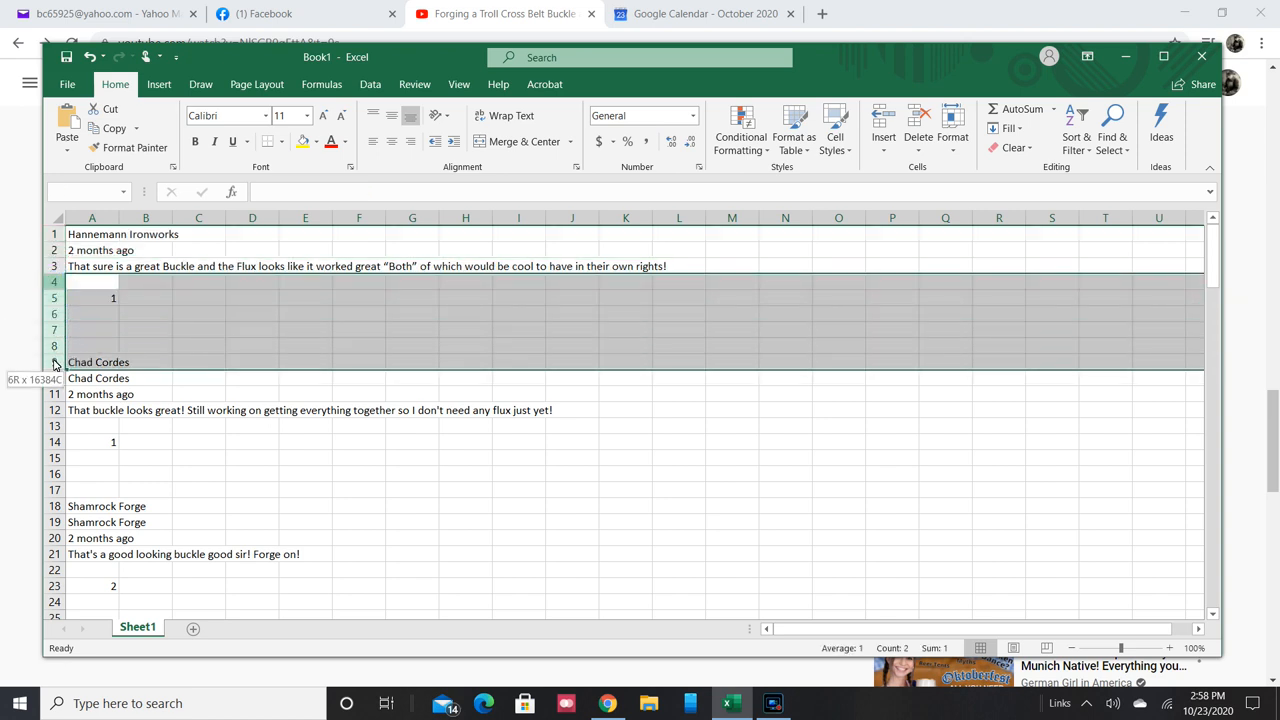
pyautogui.rightClick(92, 361)
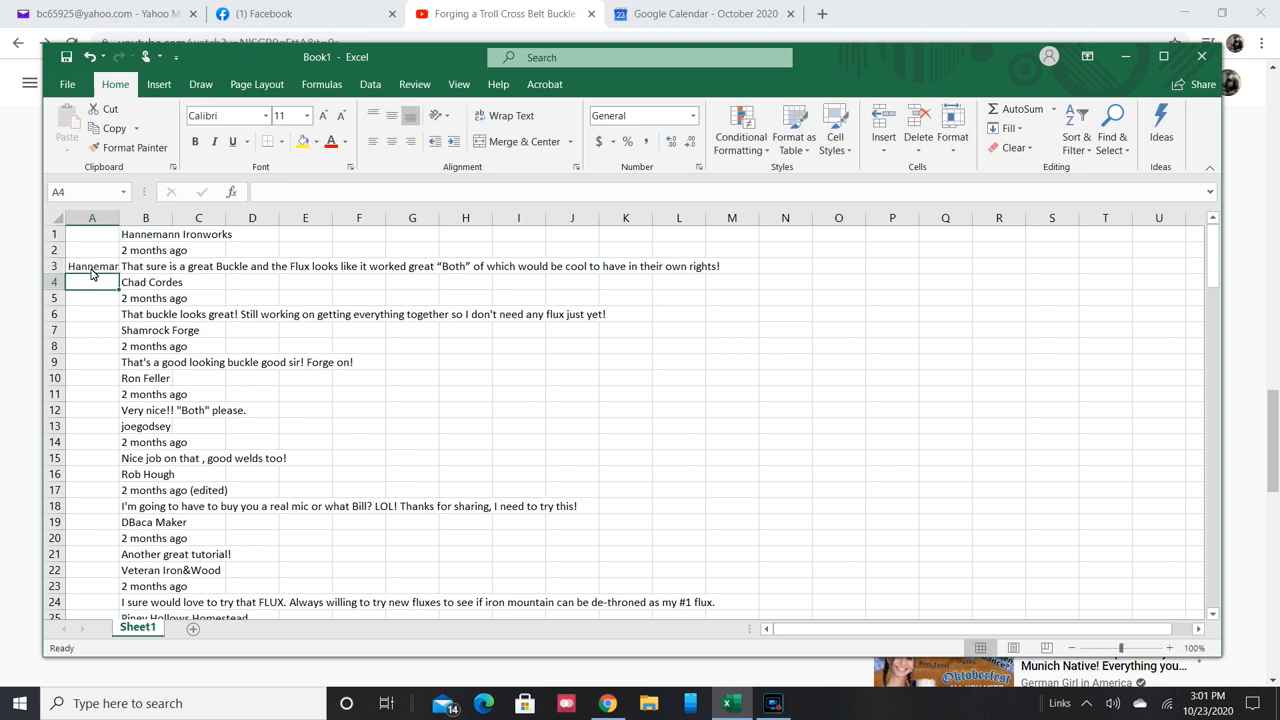
pyautogui.moveTo(94, 273)
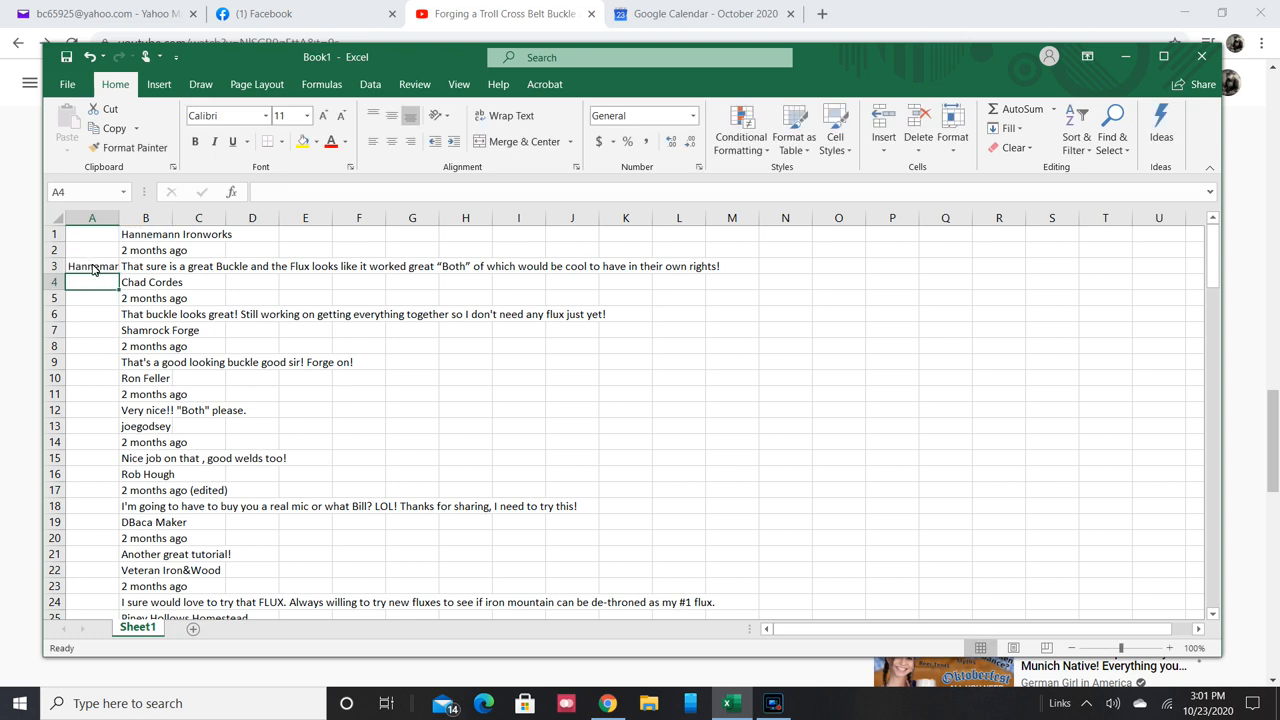
# Copy the =B1 name formula from A3 into A6, A9 and following comment rows.
pyautogui.click(92, 266)
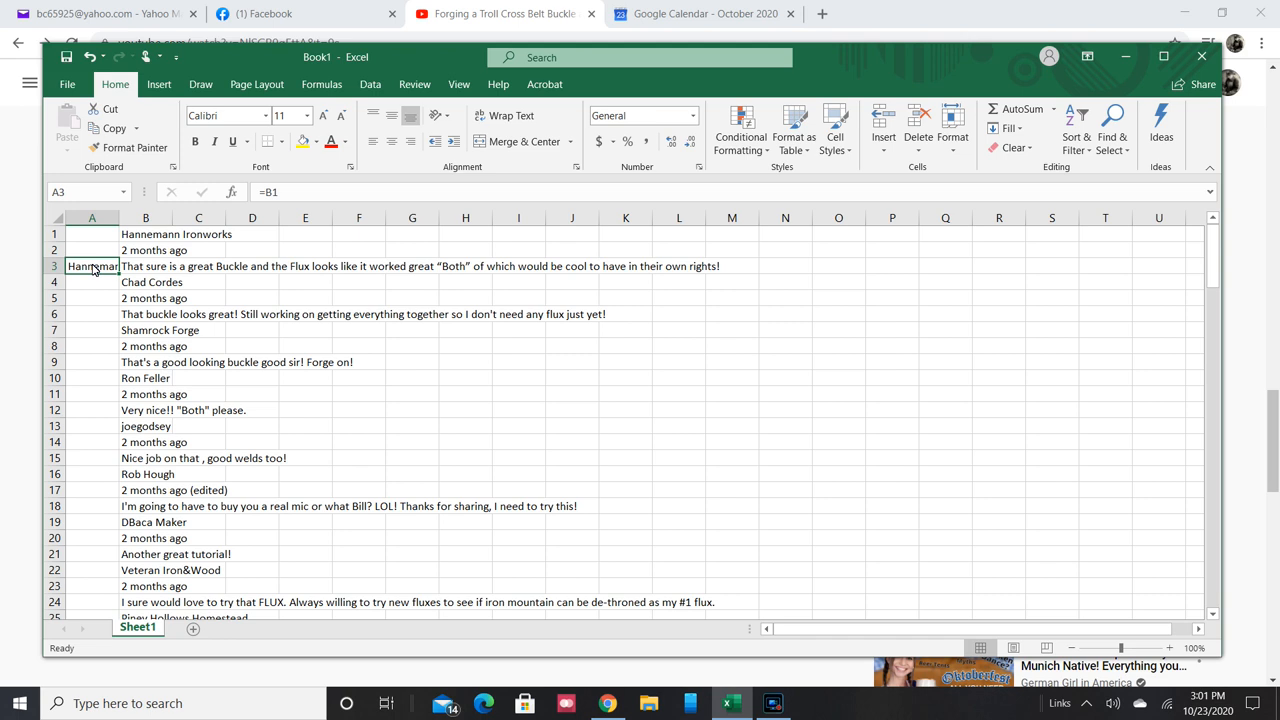
pyautogui.click(113, 109)
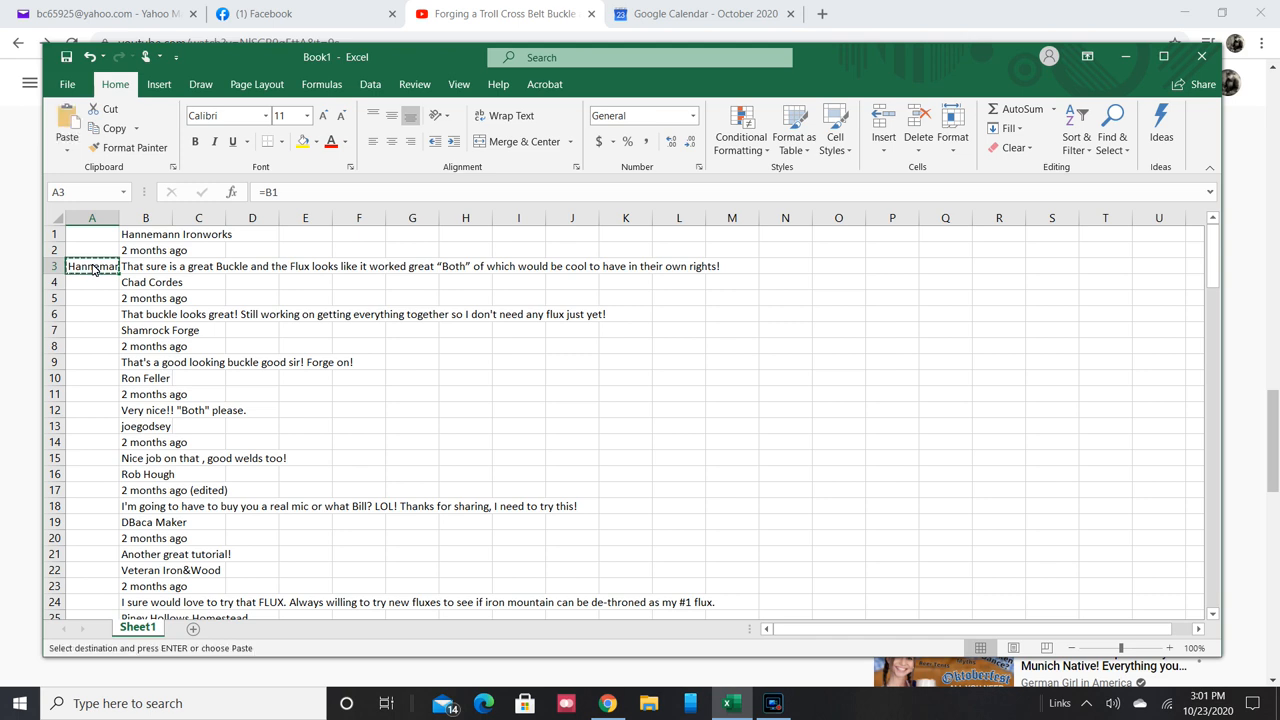
pyautogui.click(92, 314)
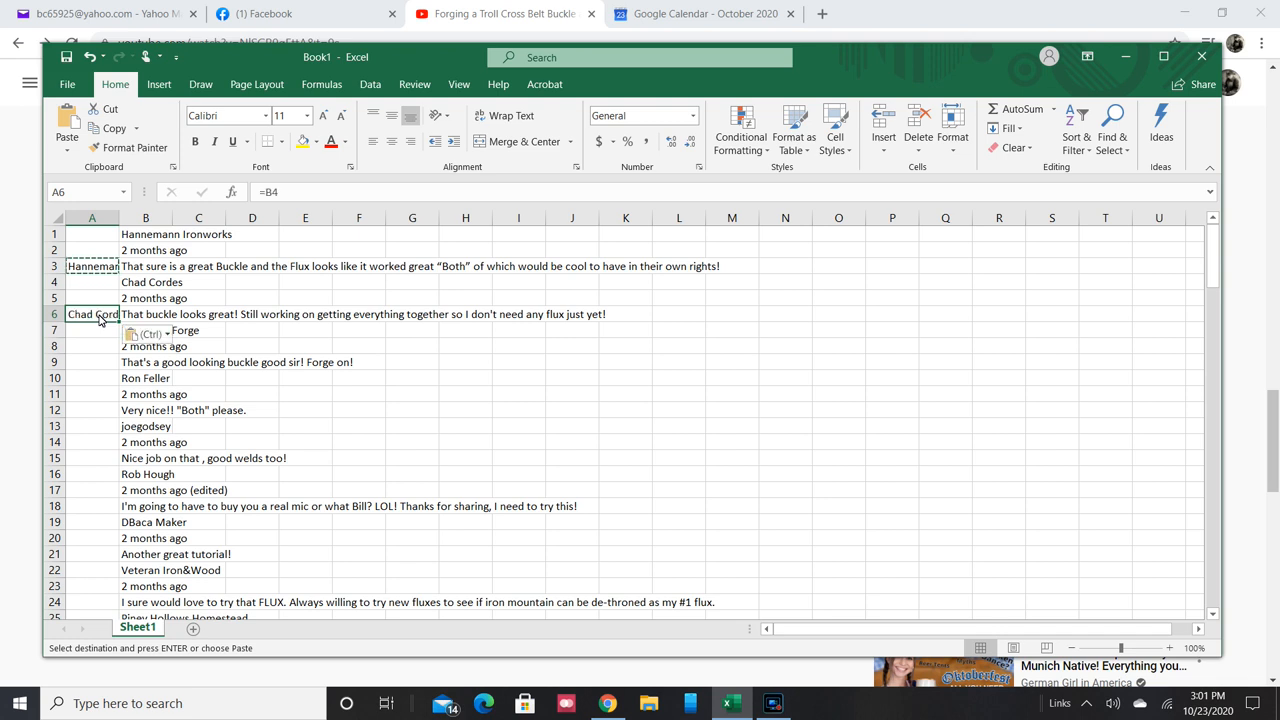
pyautogui.click(92, 361)
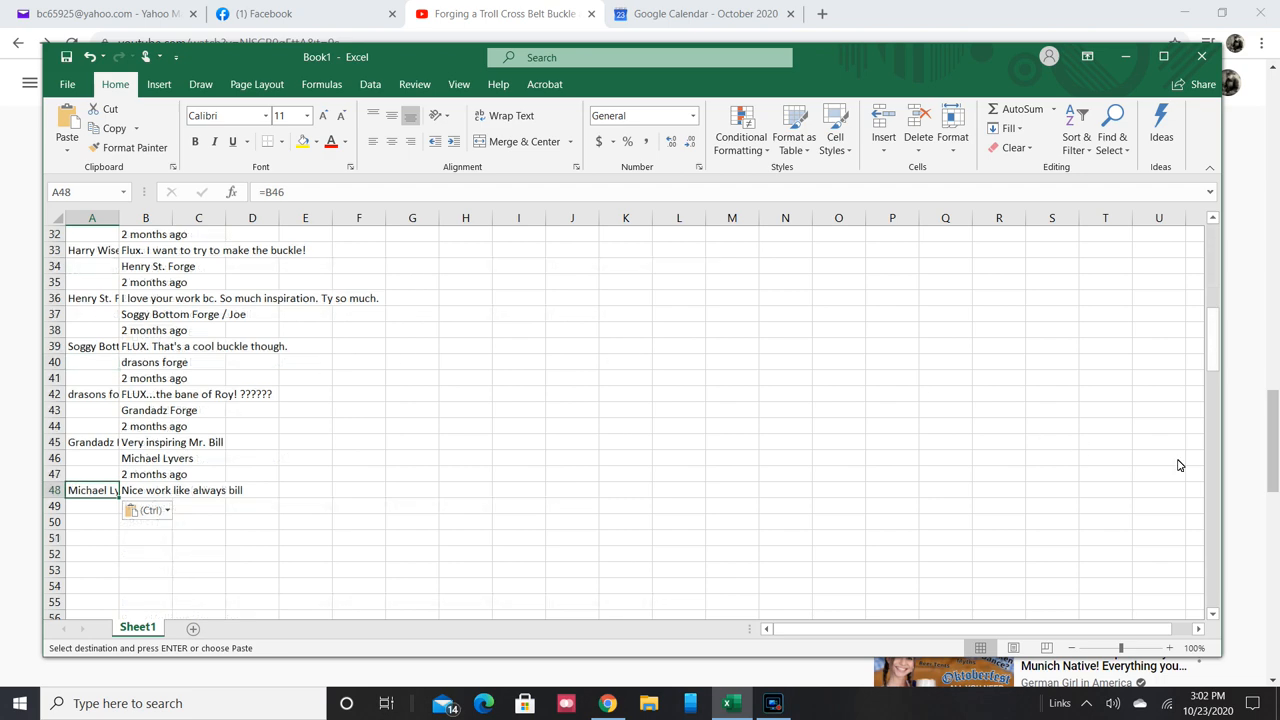
pyautogui.scroll(3)
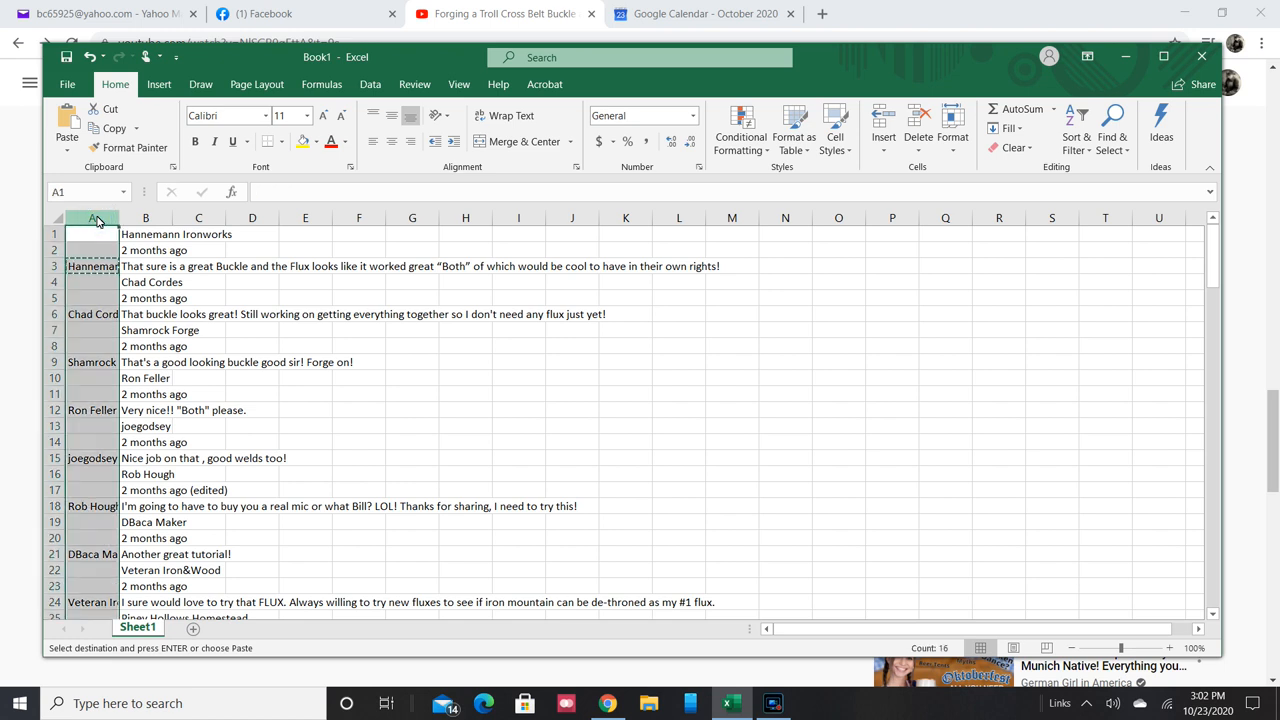
# Paste column A back over itself as Values so the names become plain text.
pyautogui.rightClick(94, 234)
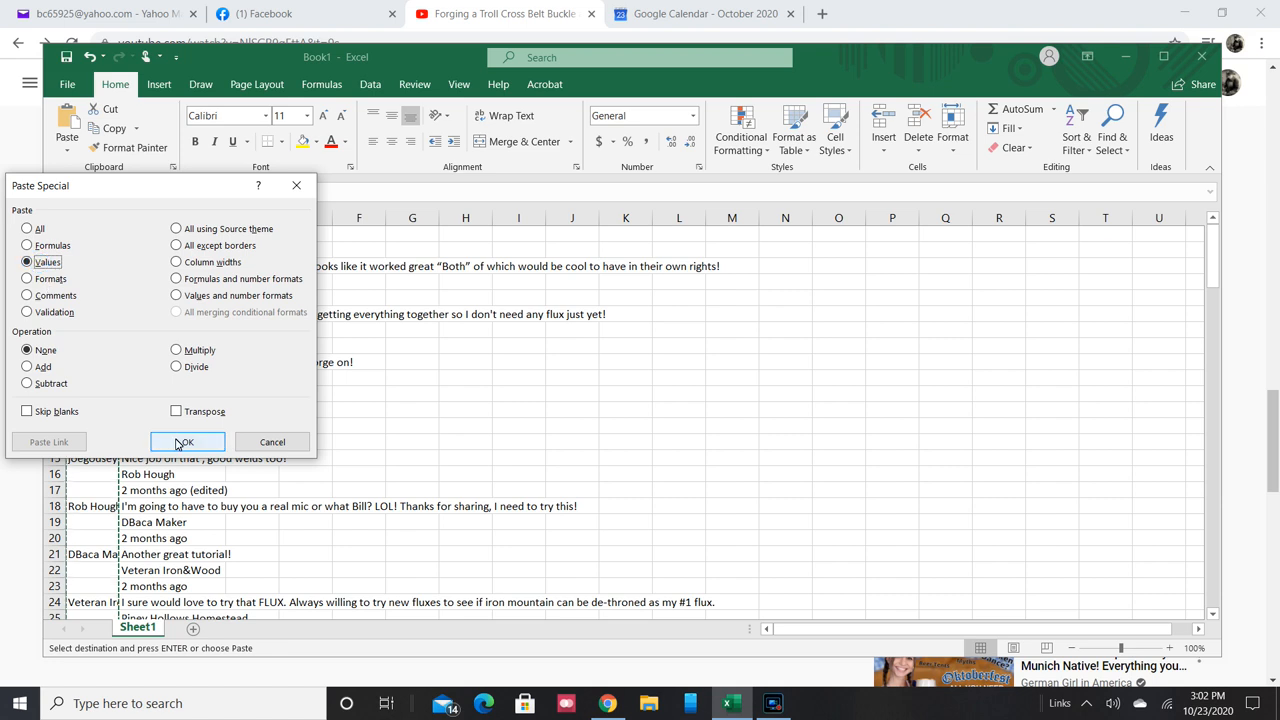
pyautogui.click(186, 442)
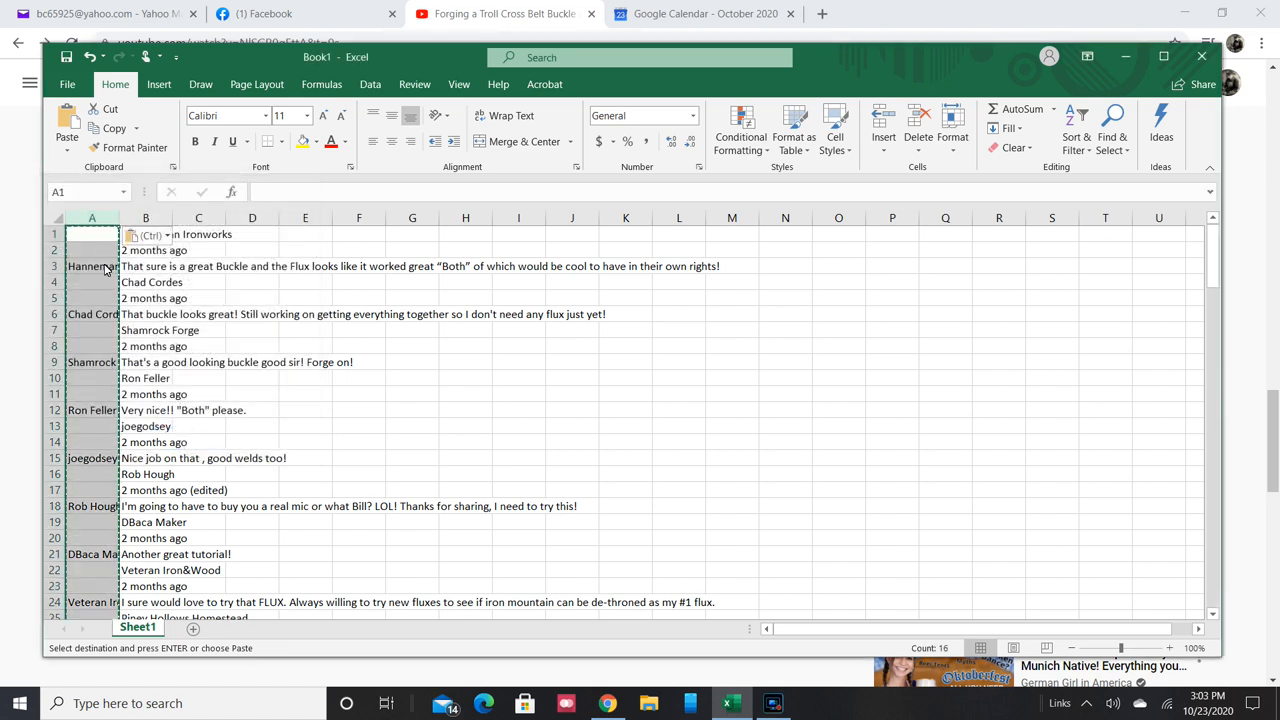
pyautogui.moveTo(99, 245)
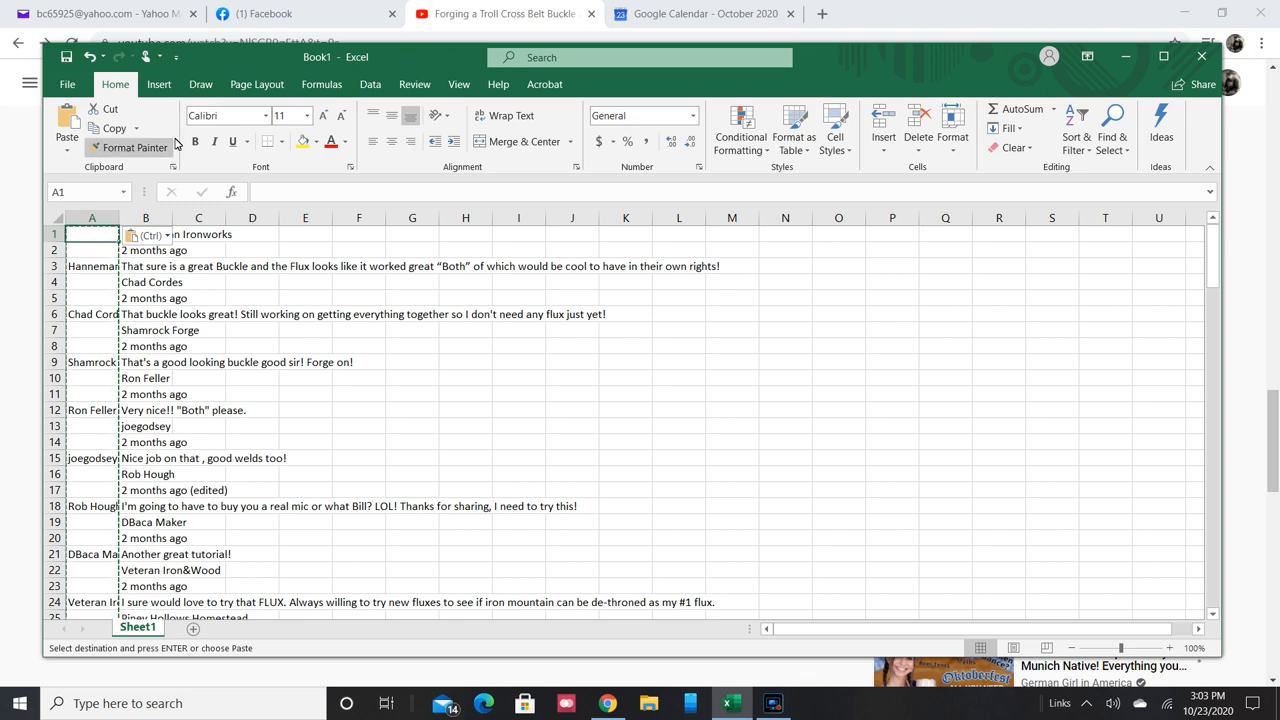
# Sort the data by Column A, A to Z, using the Data Sort dialog.
pyautogui.click(370, 84)
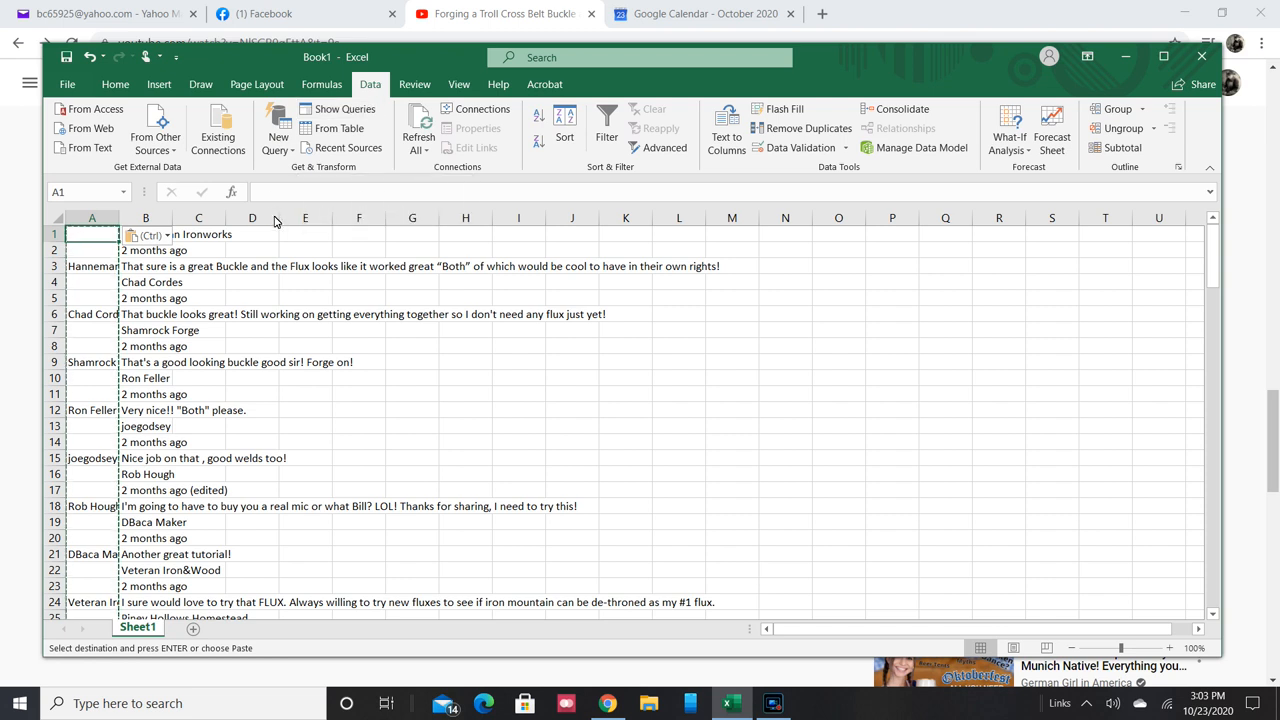
pyautogui.moveTo(410, 212)
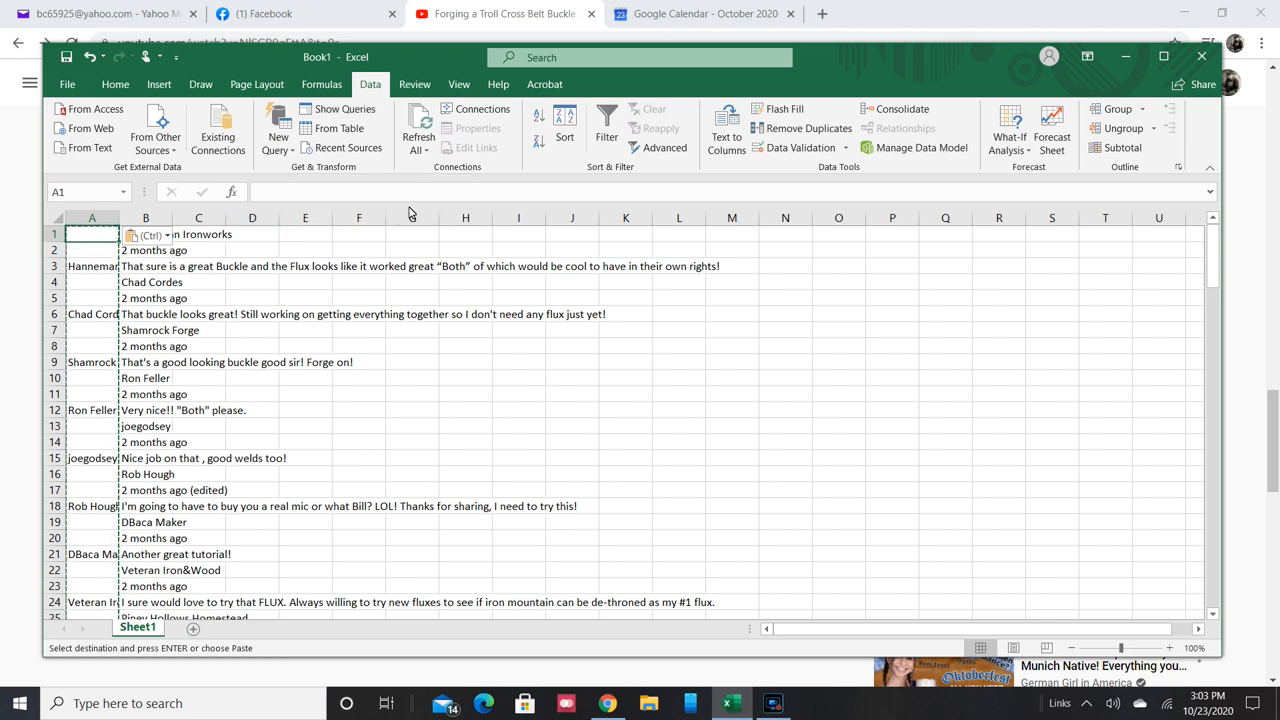
pyautogui.click(564, 120)
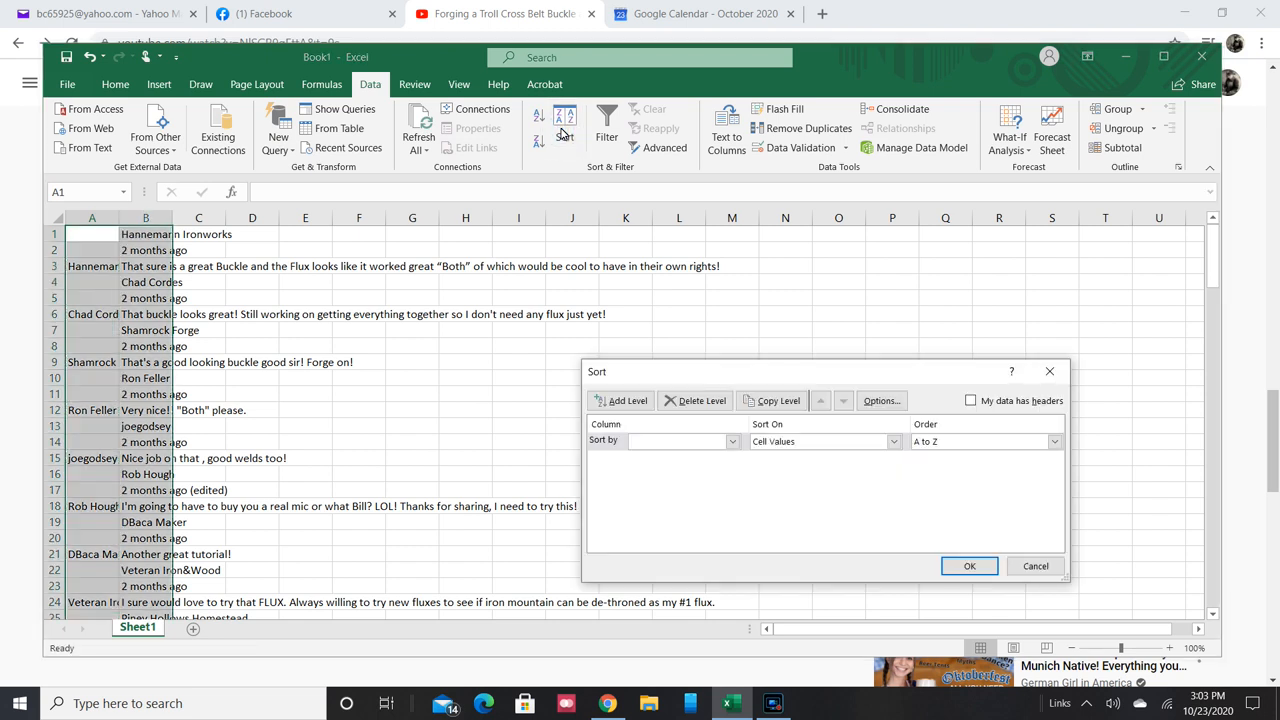
pyautogui.click(732, 441)
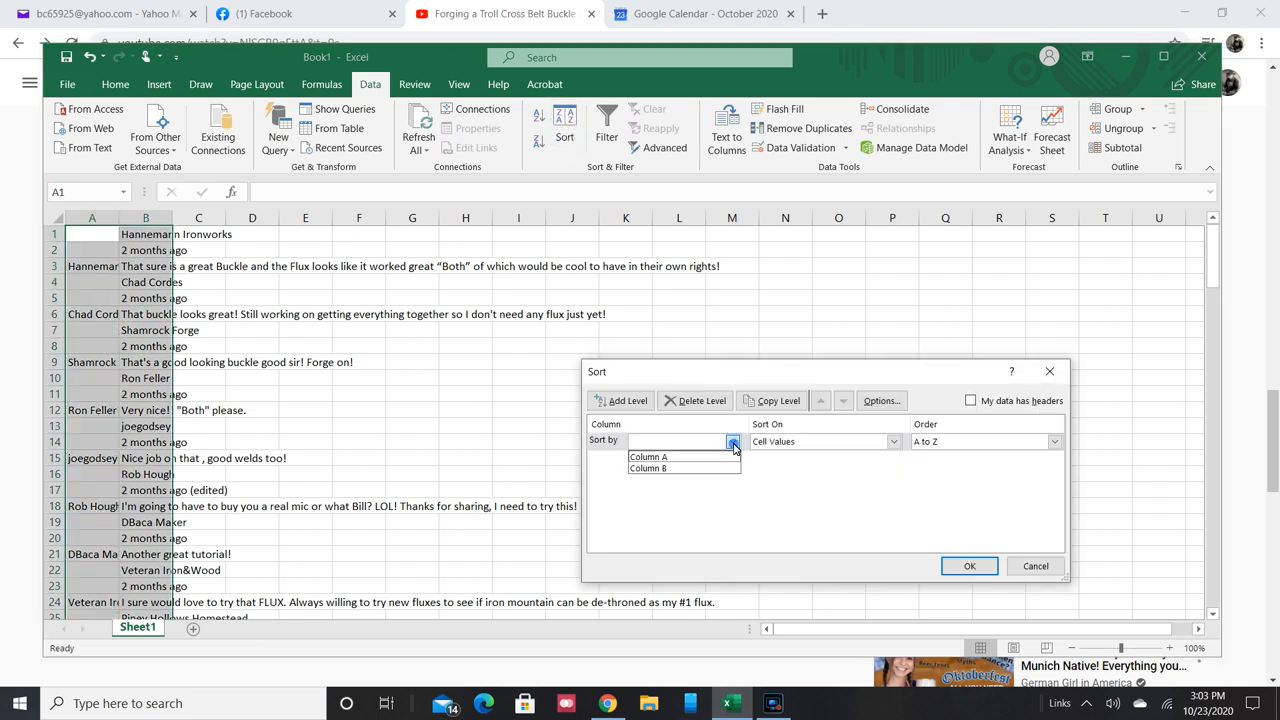
pyautogui.click(649, 456)
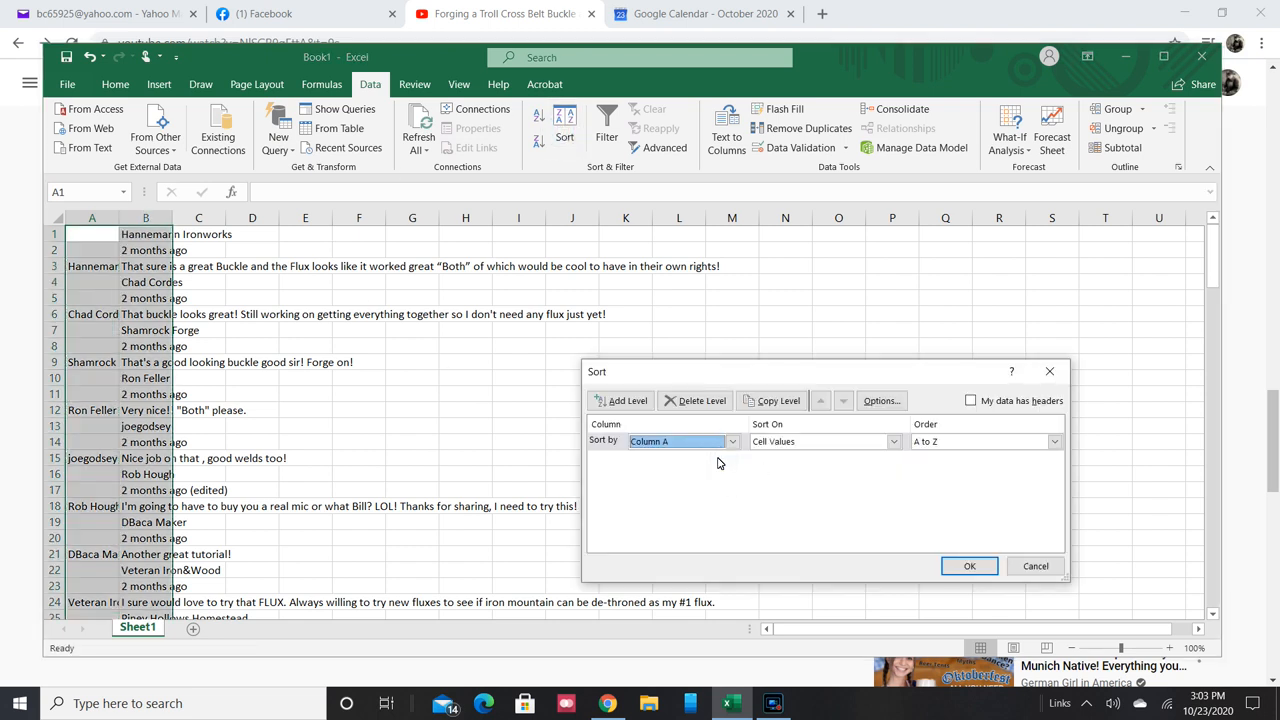
pyautogui.click(968, 565)
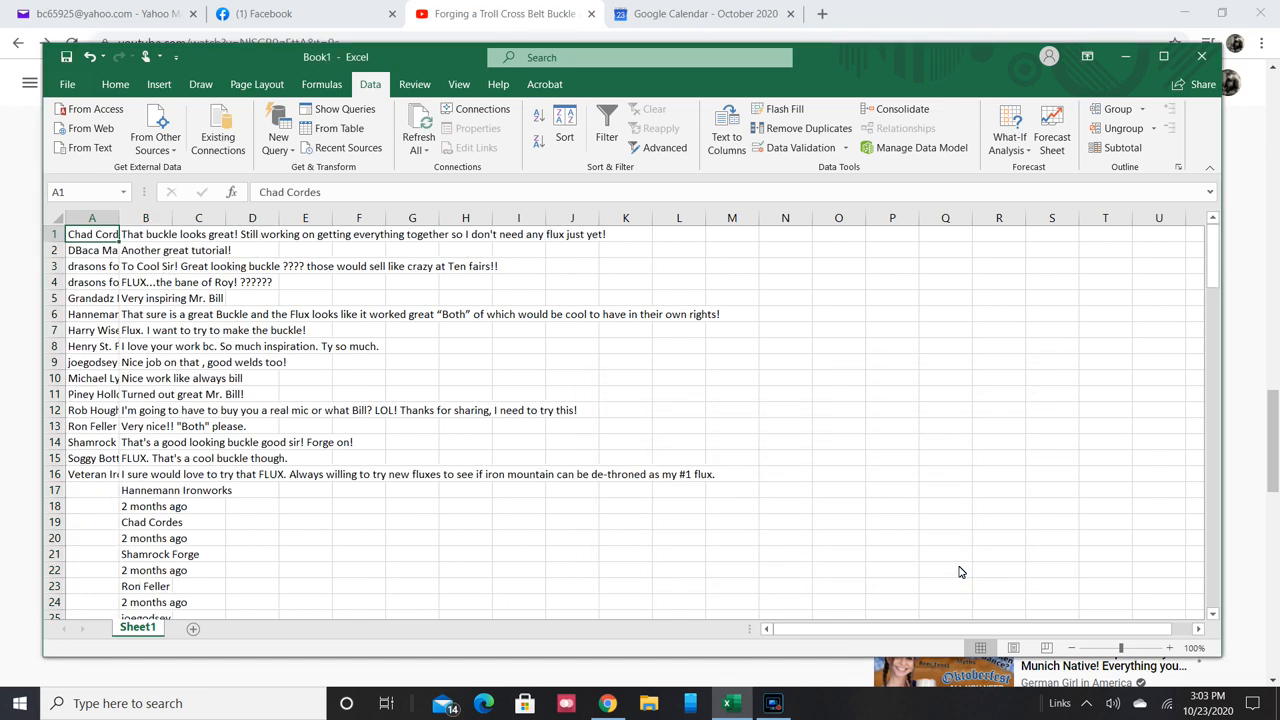
pyautogui.moveTo(87, 495)
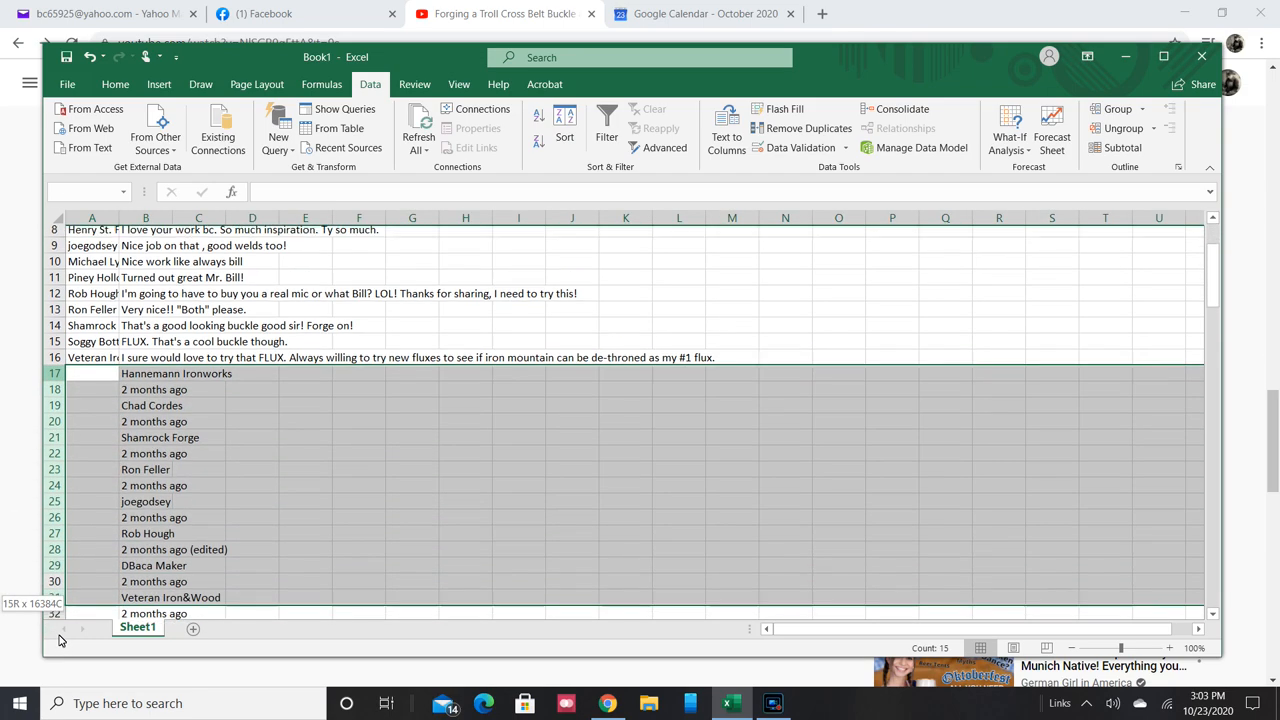
# Delete the leftover raw comment rows 17–48 below the sorted list.
pyautogui.scroll(-3)
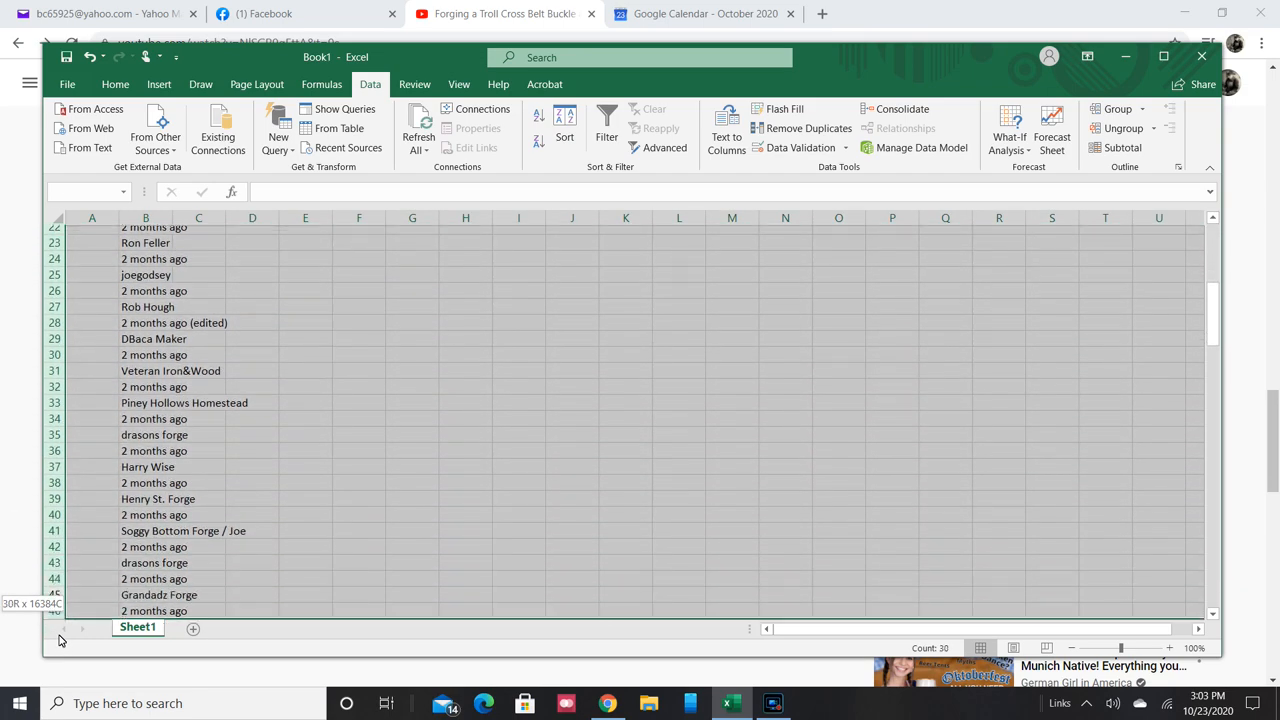
pyautogui.scroll(-3)
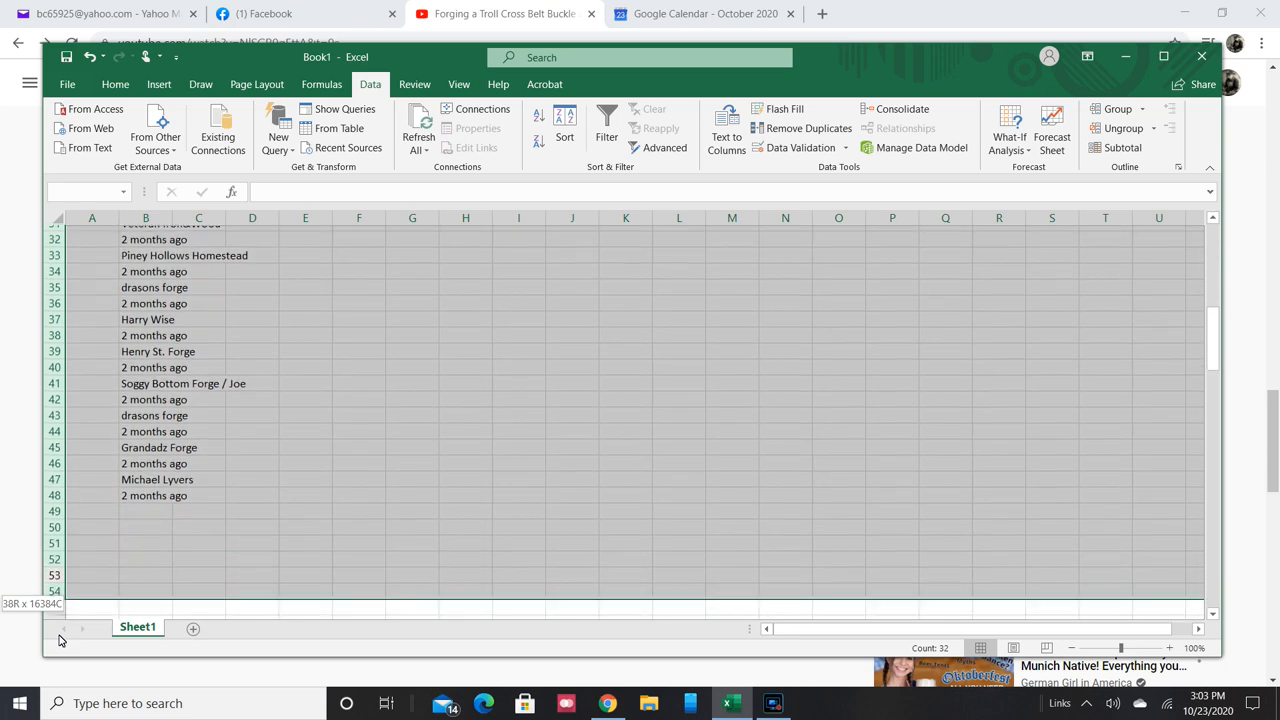
pyautogui.scroll(-3)
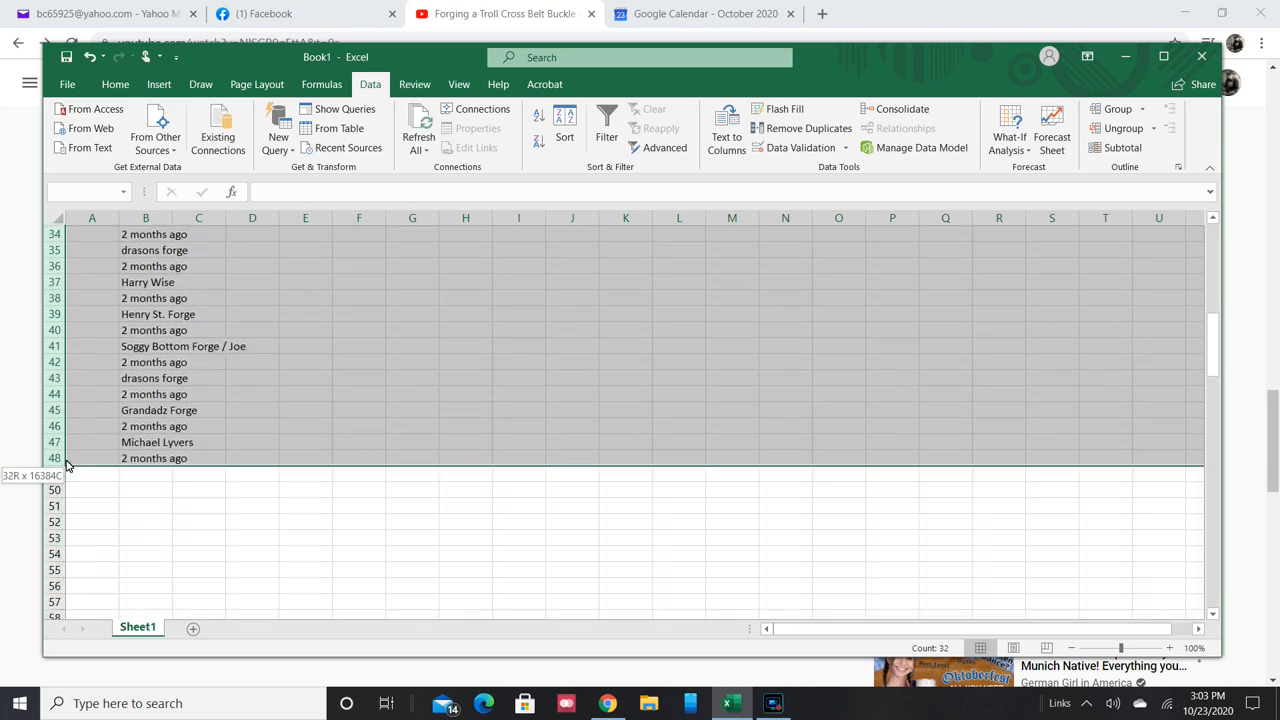
pyautogui.rightClick(67, 465)
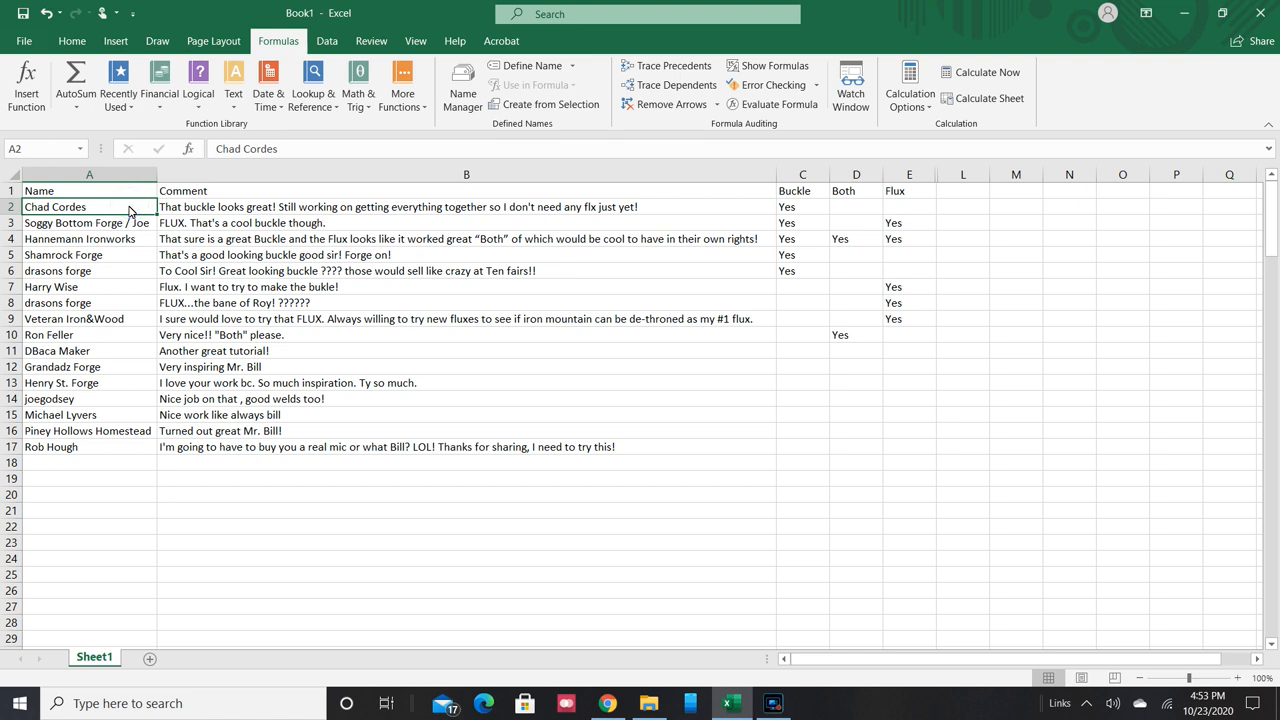
# Review the comment in B2 and the Buckle, Both and Flux formulas in C2, D2 and E2.
pyautogui.click(466, 206)
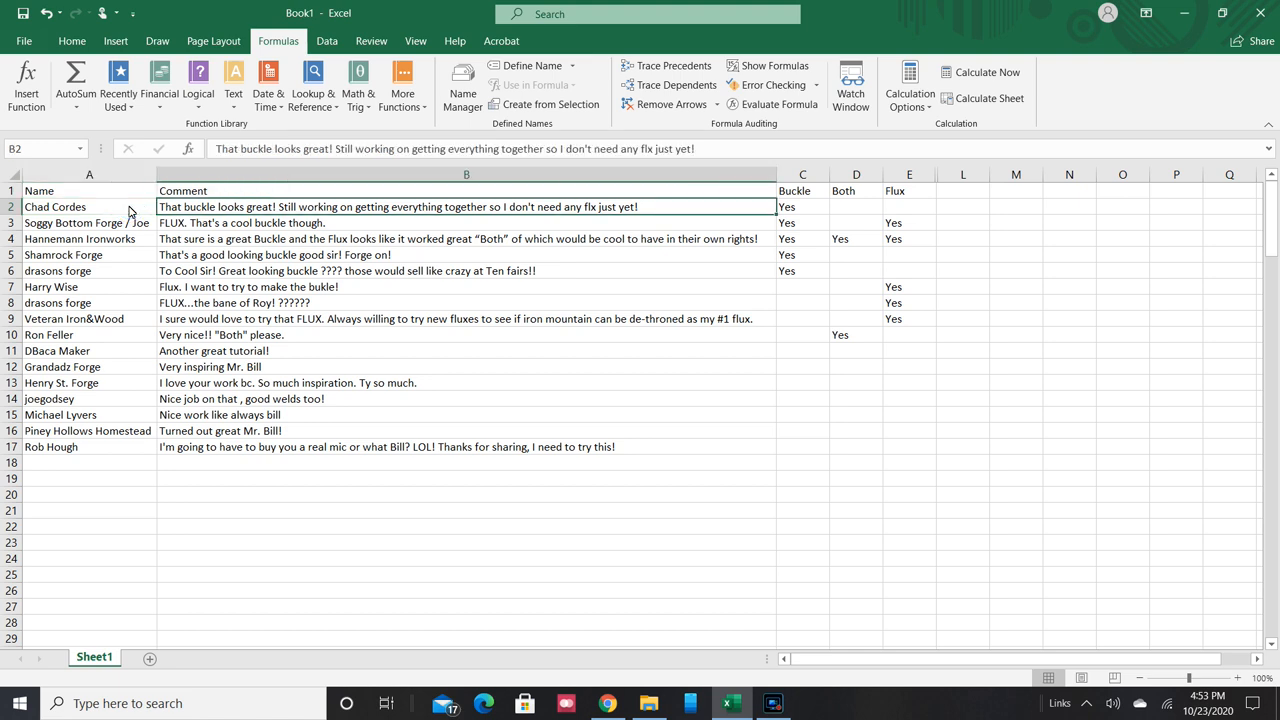
pyautogui.click(802, 206)
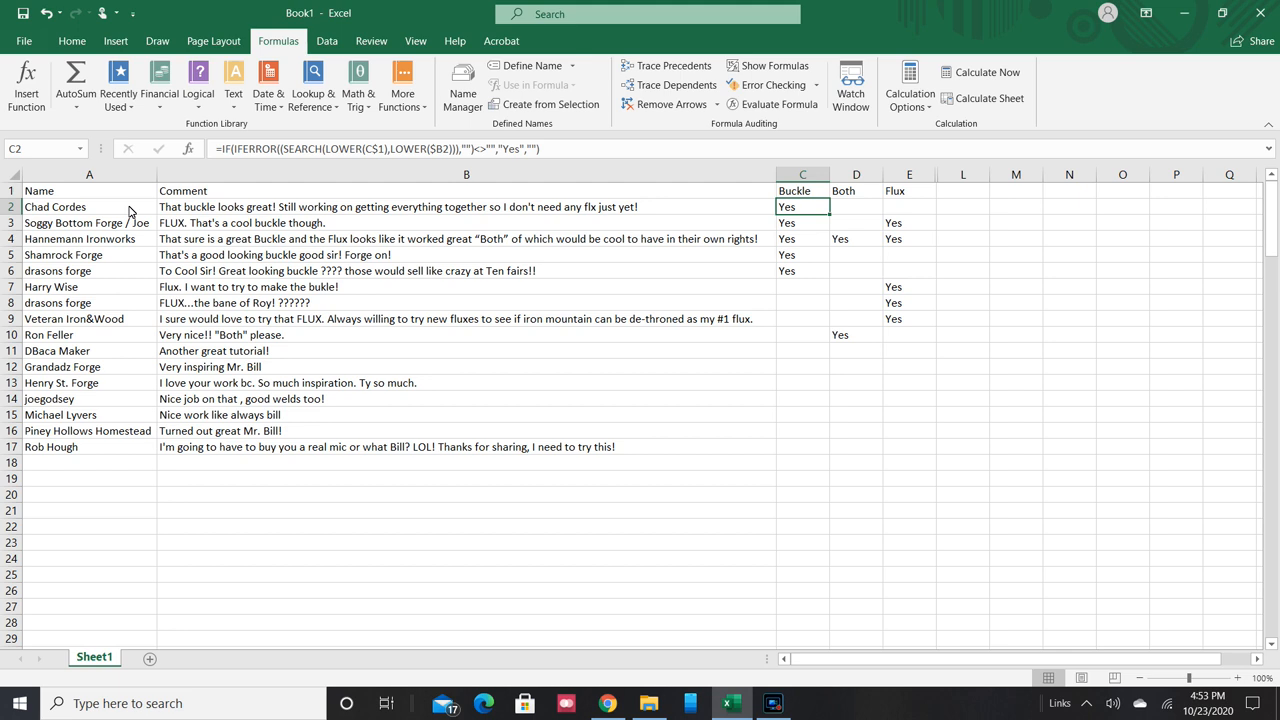
pyautogui.click(856, 206)
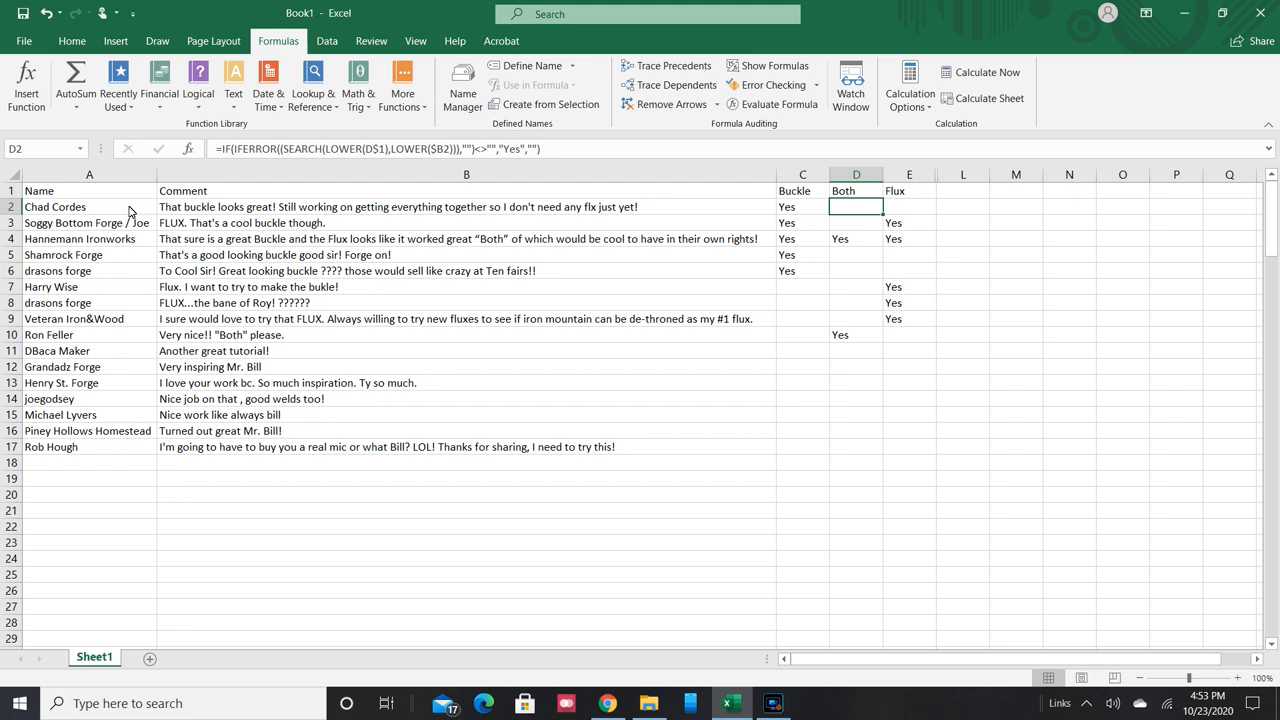
pyautogui.click(908, 206)
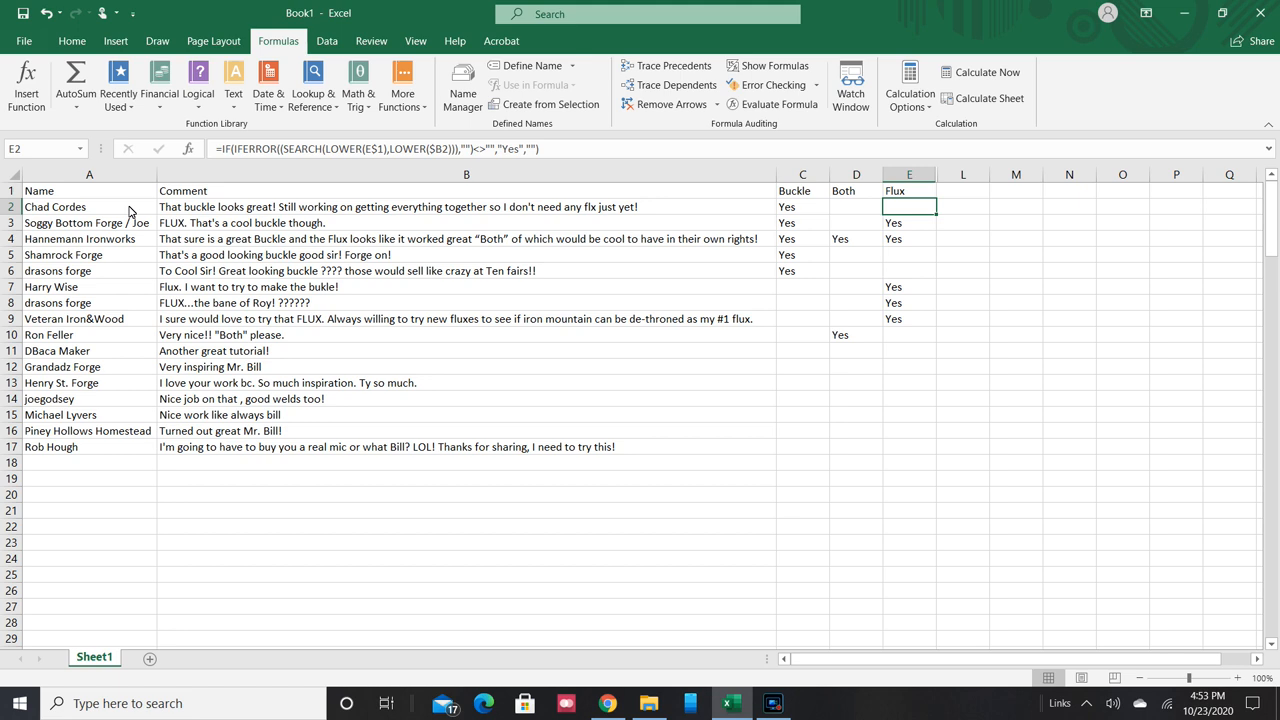
pyautogui.moveTo(778, 182)
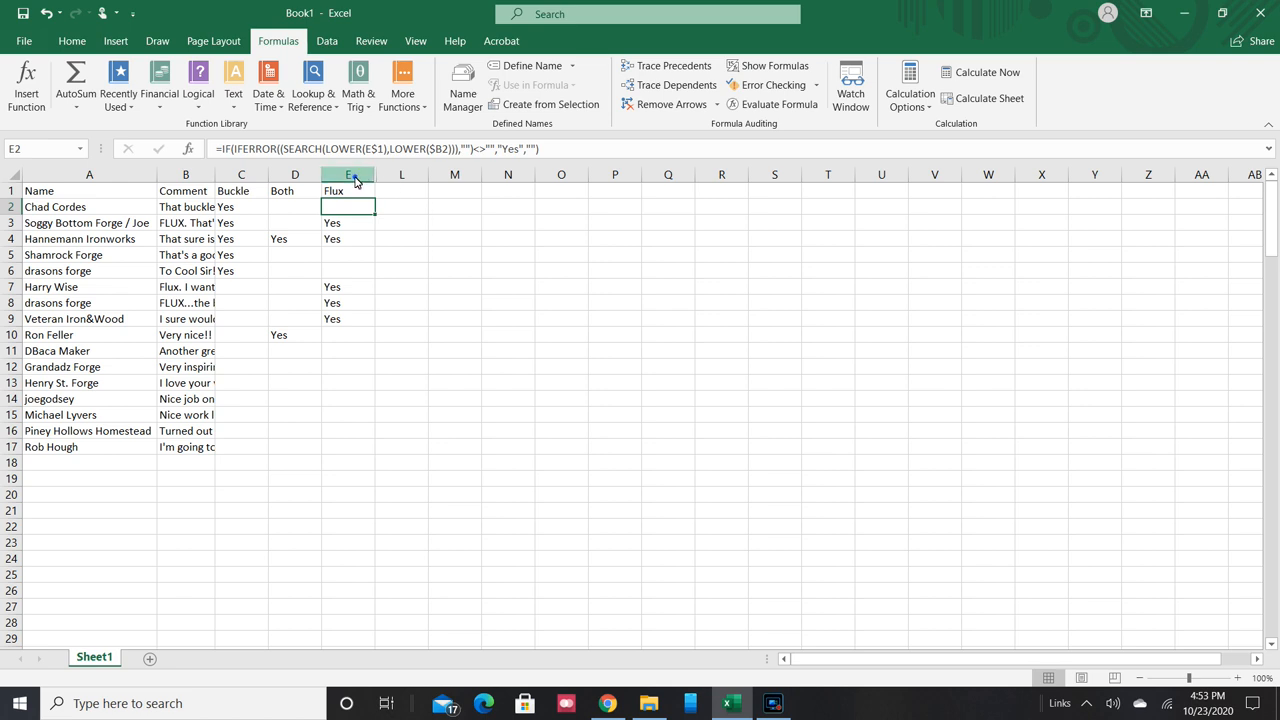
# Select columns E through N to adjust widths for the Buckle Draw and Flux Draw tables.
pyautogui.moveTo(348, 174); pyautogui.dragTo(508, 174)
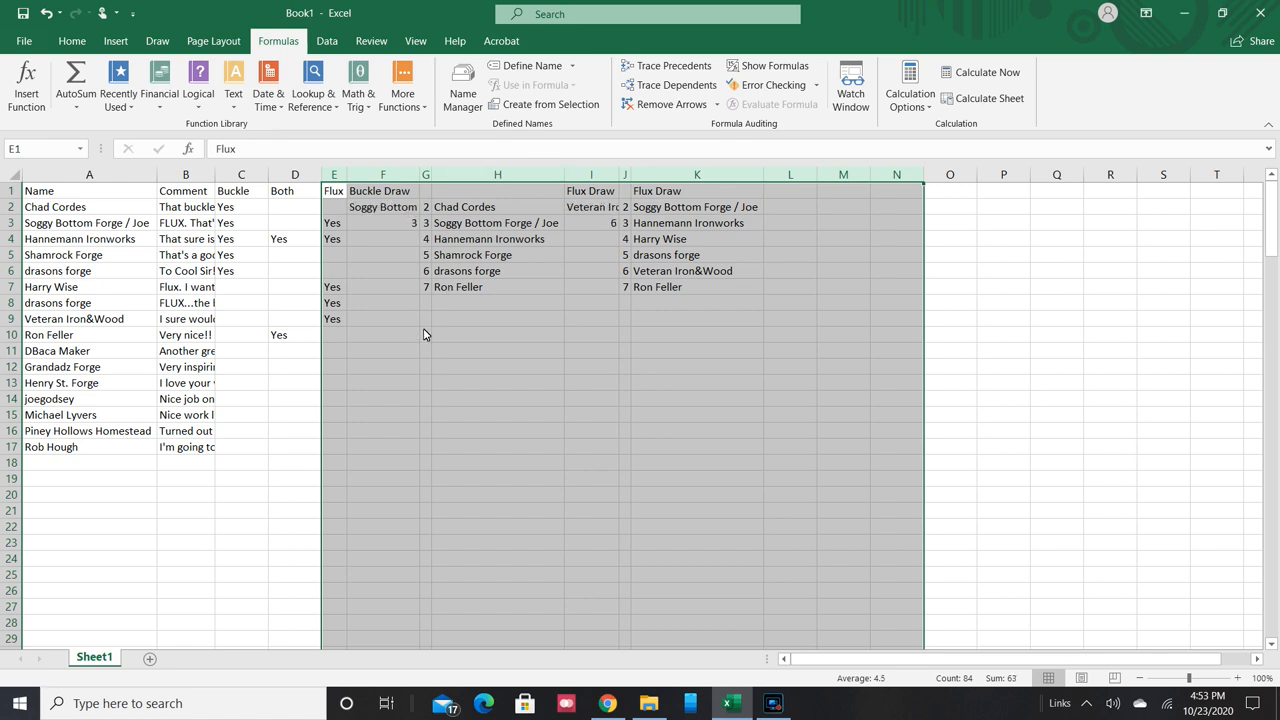
pyautogui.click(383, 334)
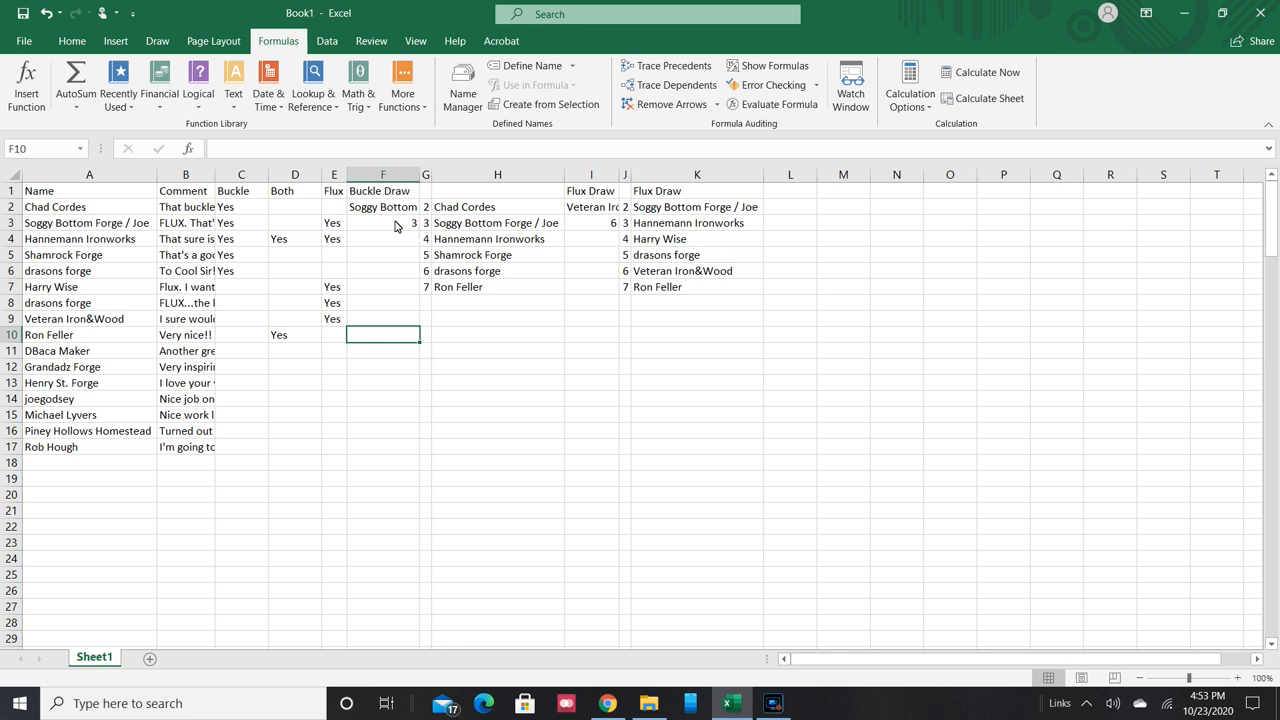
# Replace the RANDBETWEEN draw numbers with 3 in F3 and 6 in I3.
pyautogui.click(383, 222)
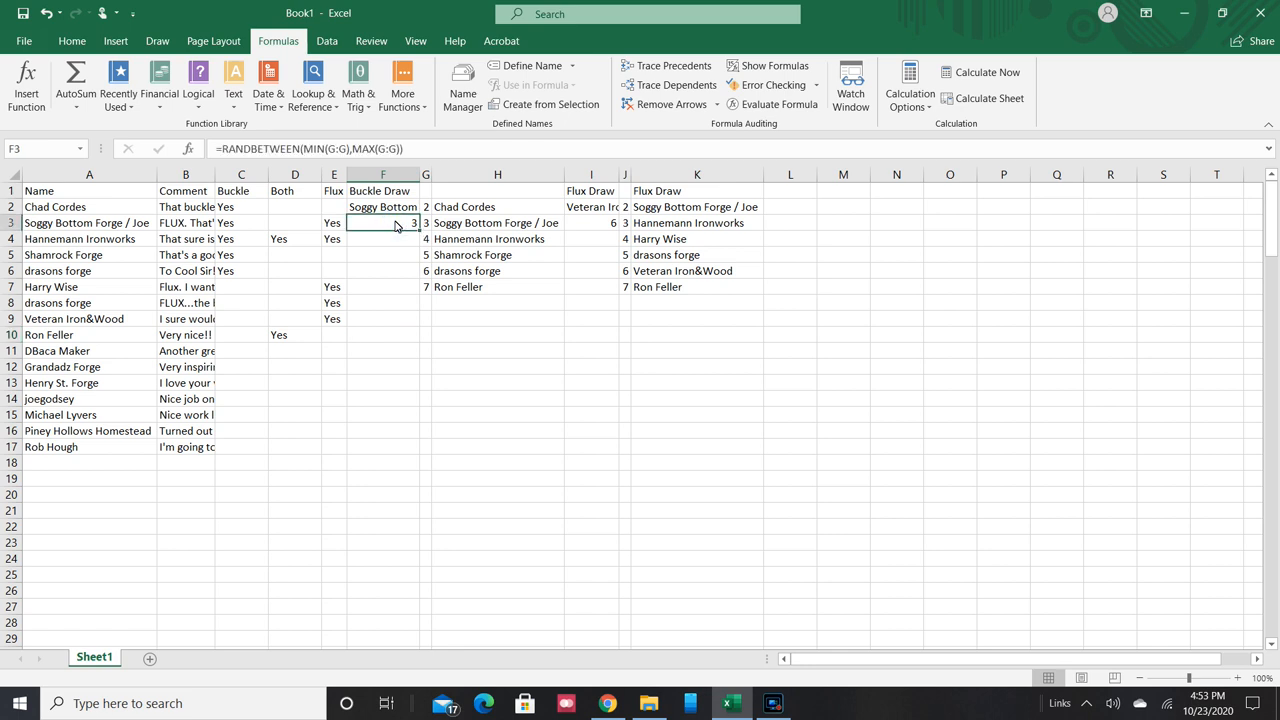
pyautogui.rightClick(383, 223)
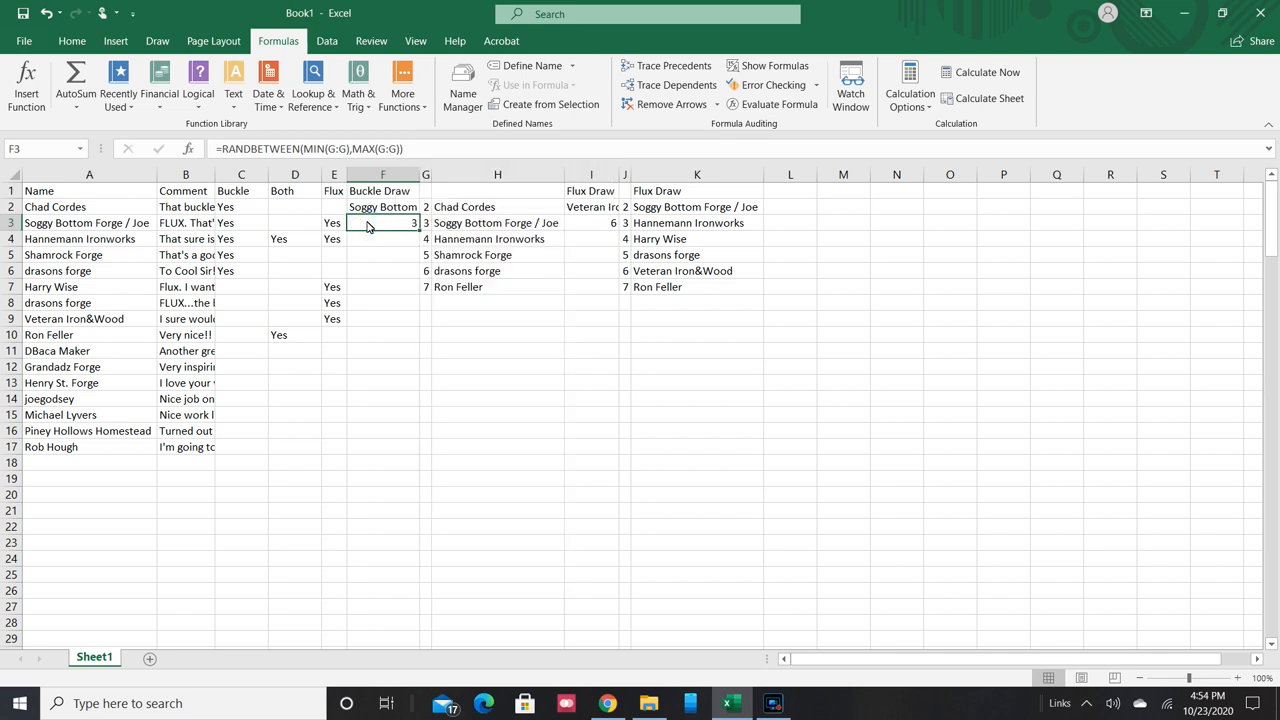
pyautogui.write('3')
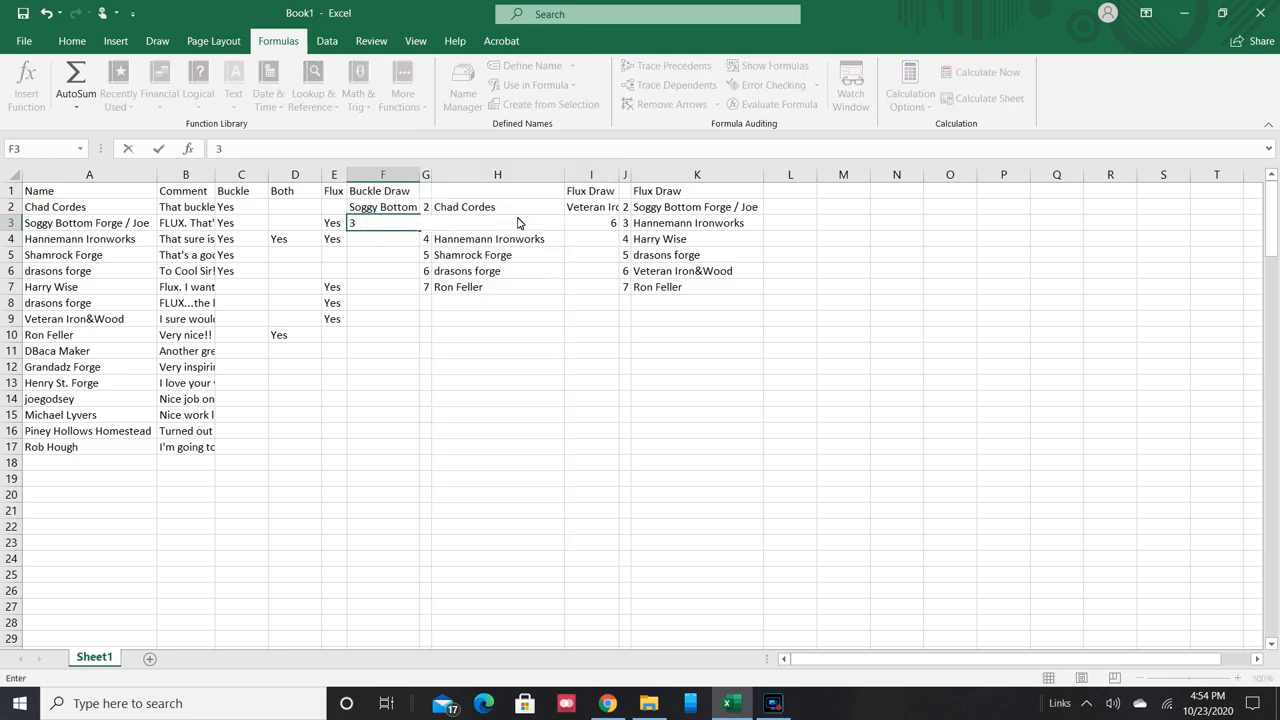
pyautogui.click(590, 222)
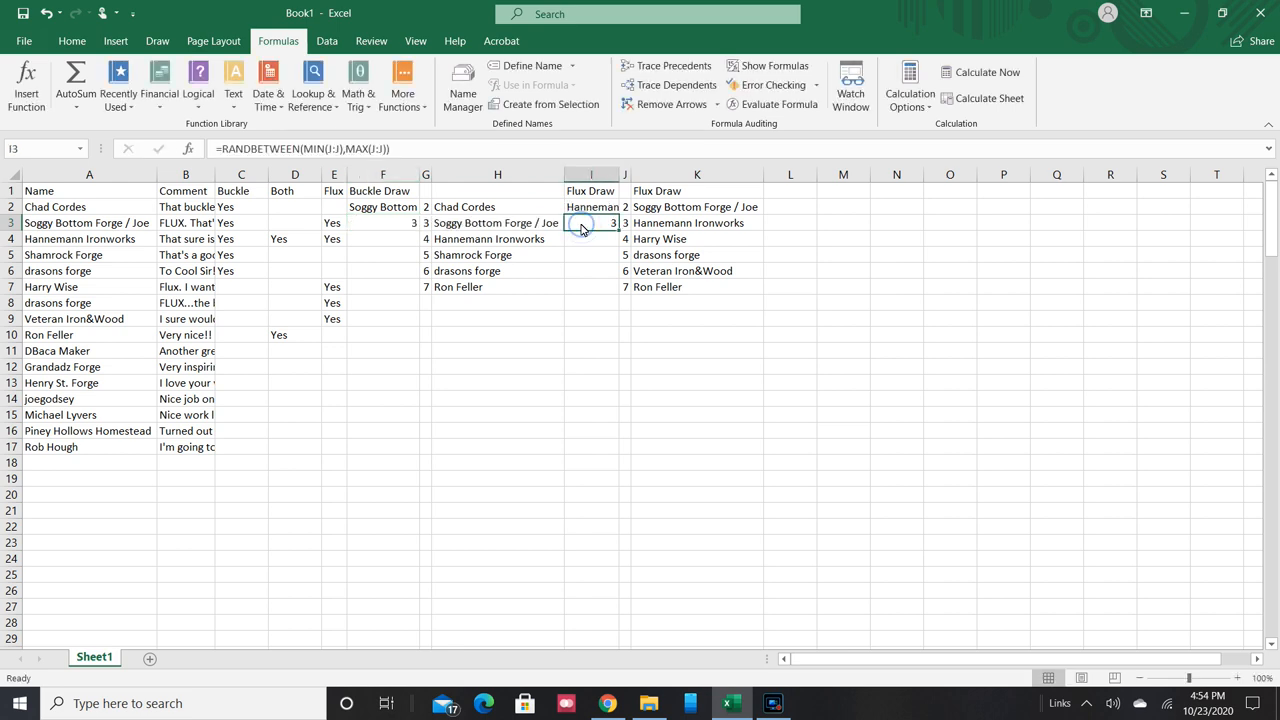
pyautogui.write('6')
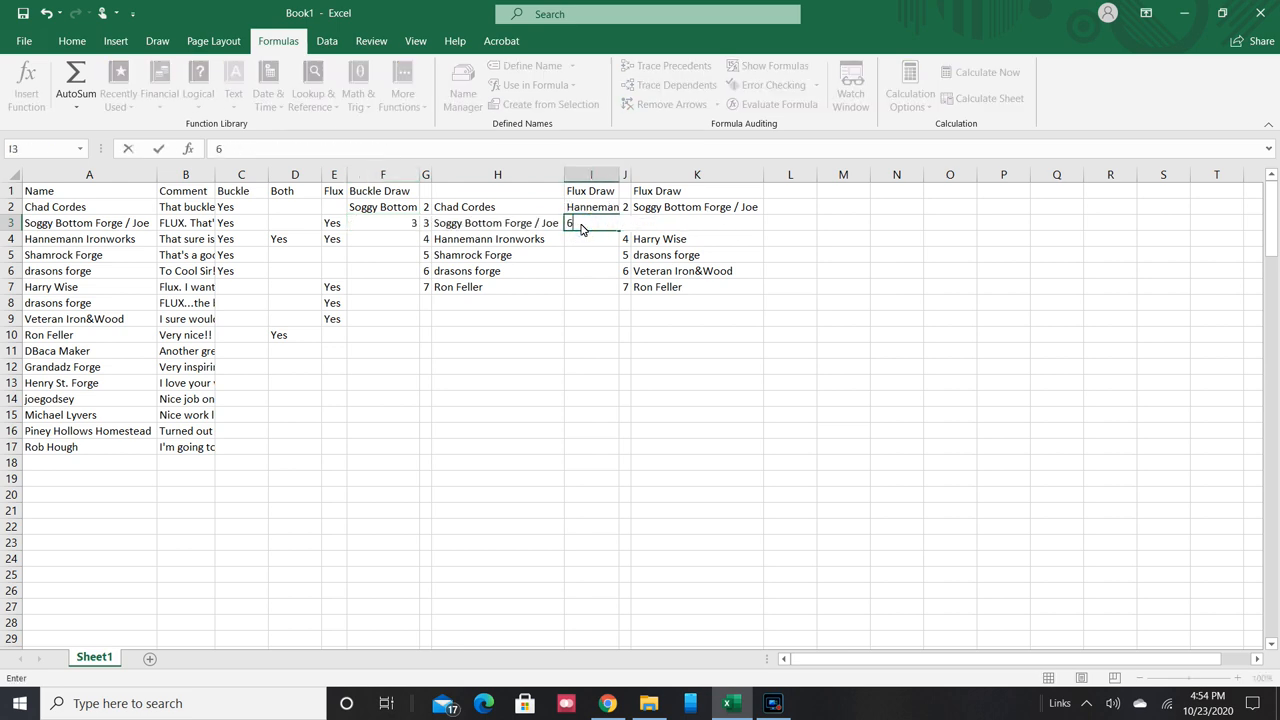
pyautogui.press('enter')
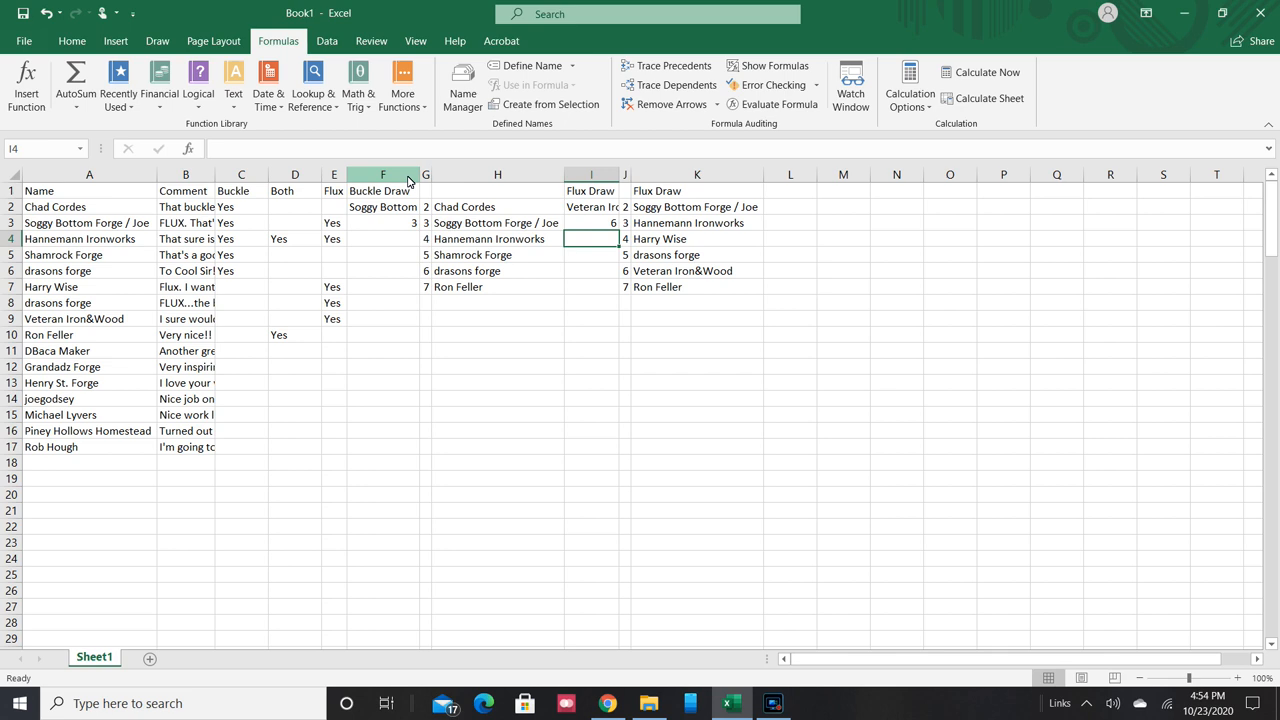